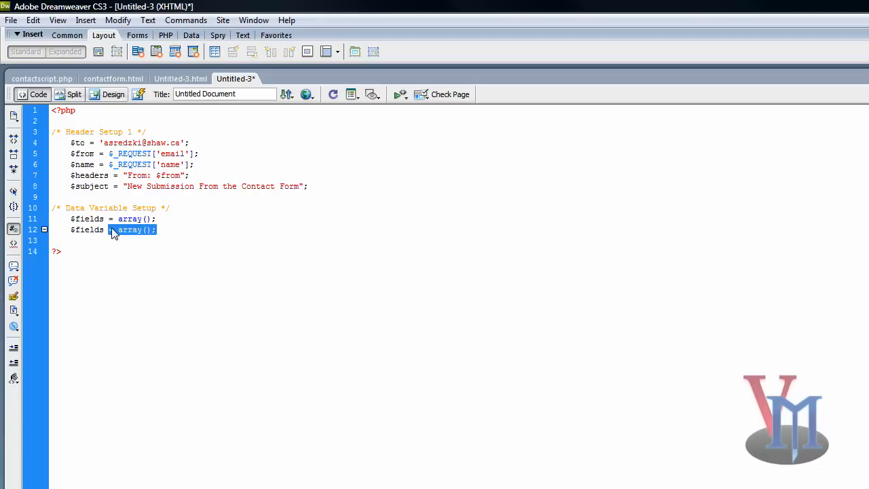
# - Replace '= array();' on line 12 so it reads $fields{"name"} = "name";
pyautogui.press('Delete')
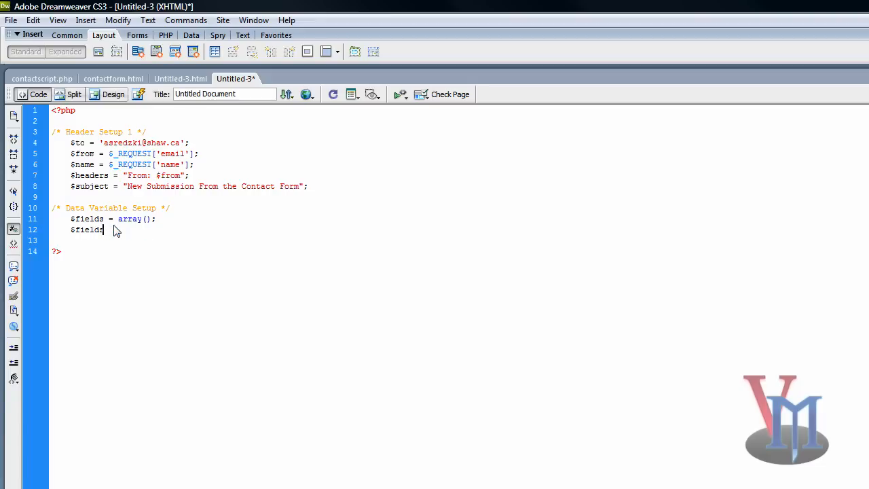
pyautogui.write('[')
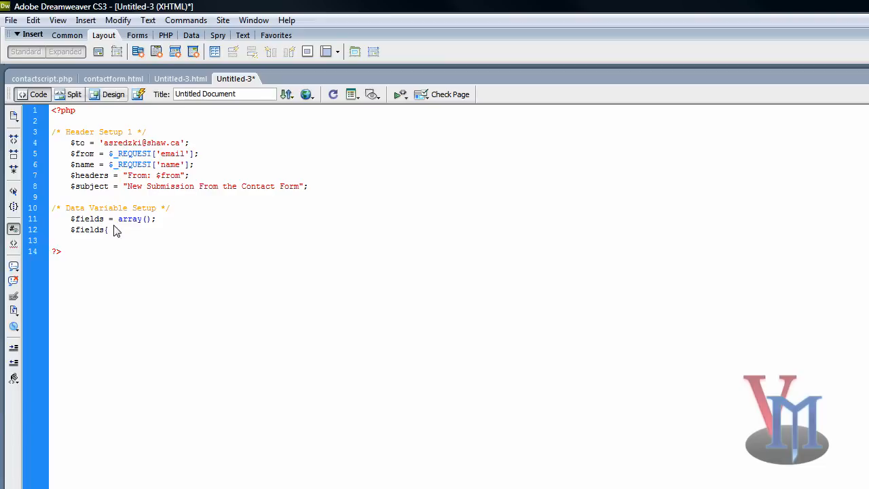
pyautogui.write('{')
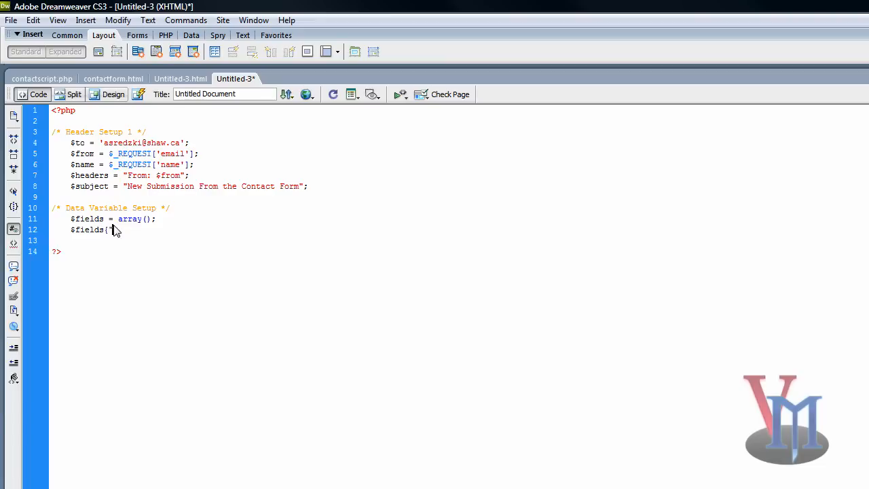
pyautogui.write('NAME"')
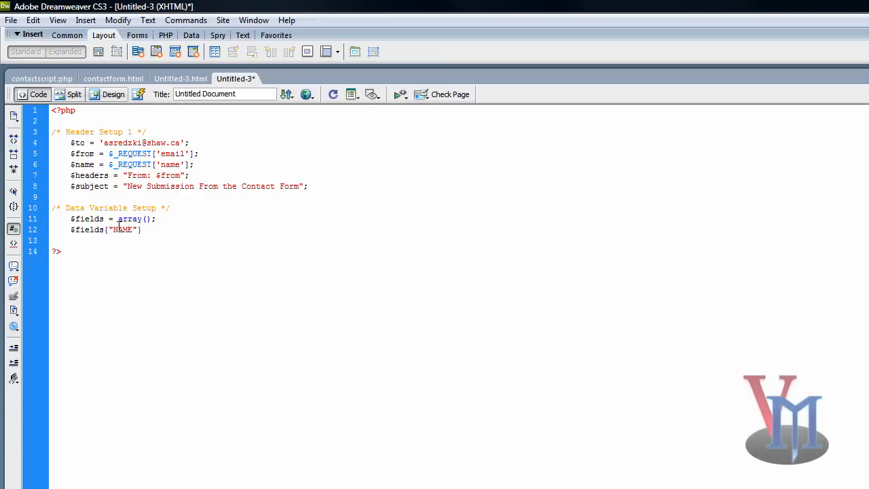
pyautogui.doubleClick(123, 229)
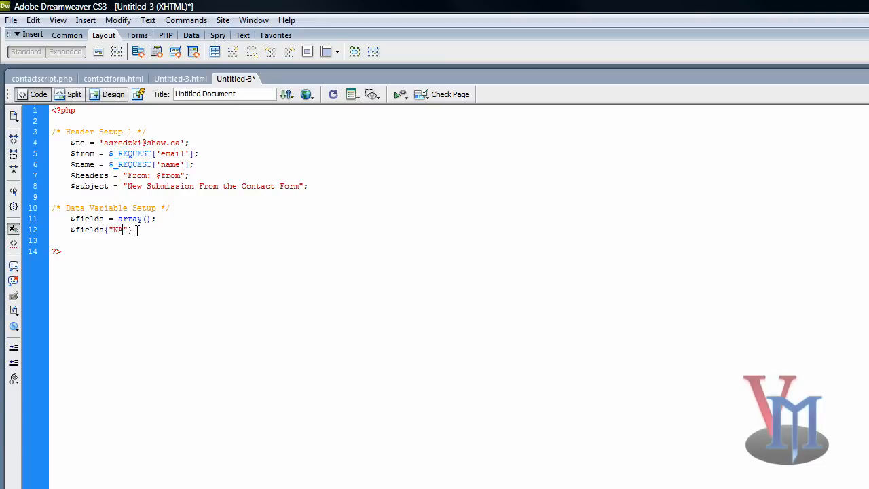
pyautogui.write('ame')
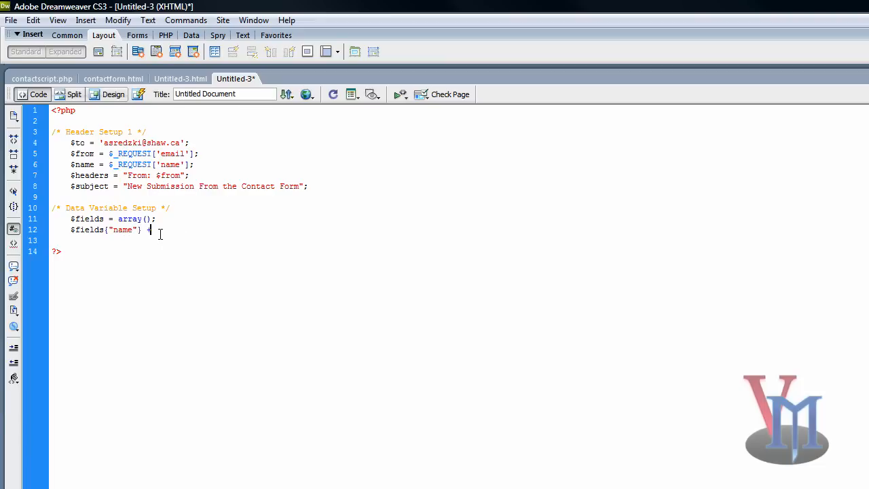
pyautogui.write('= "')
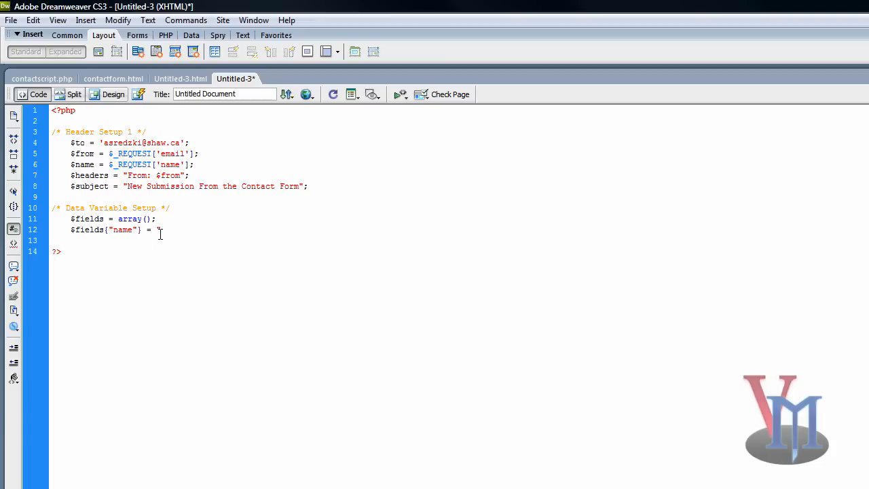
pyautogui.write('name"')
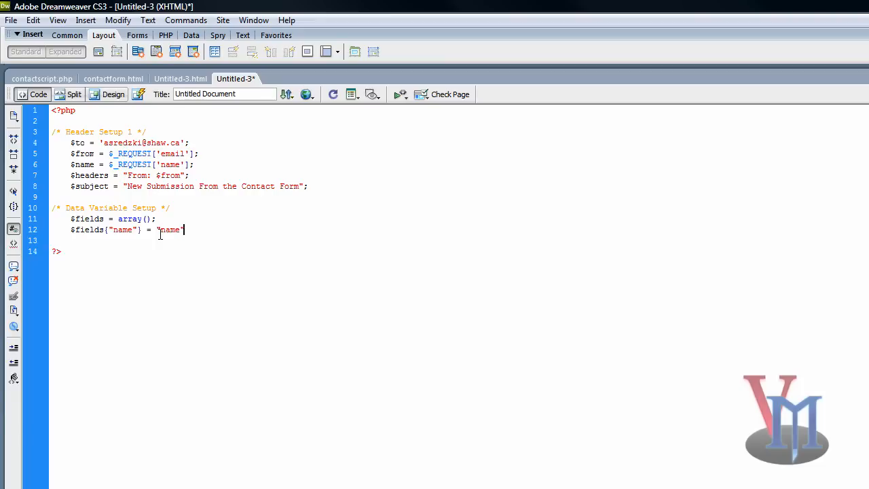
pyautogui.write(';')
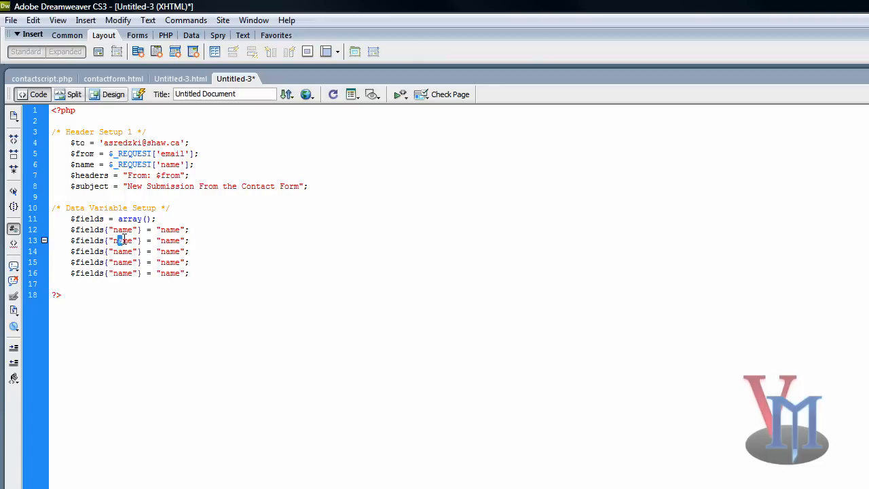
# - Change the second and third entries' keys and values to email and question
pyautogui.doubleClick(122, 240)
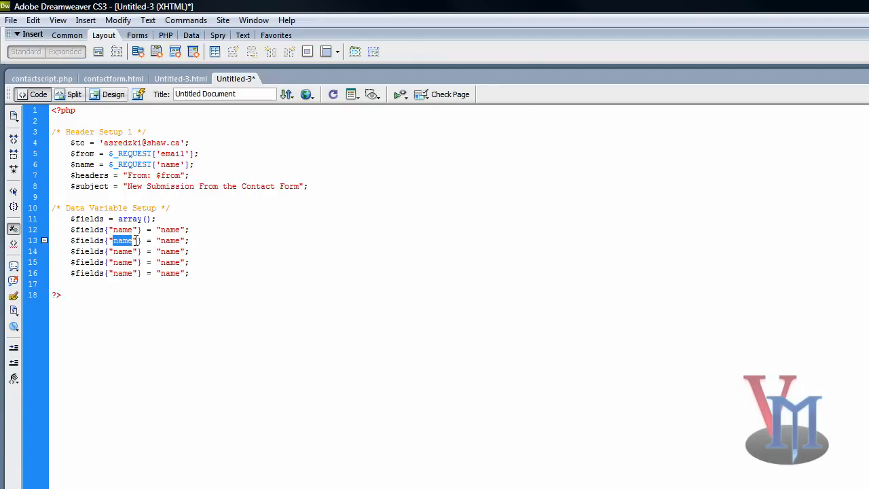
pyautogui.write('email')
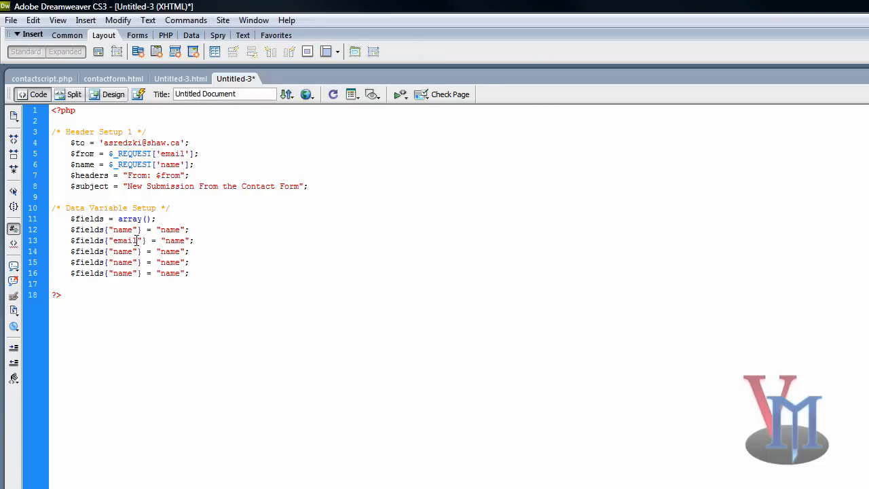
pyautogui.doubleClick(174, 240)
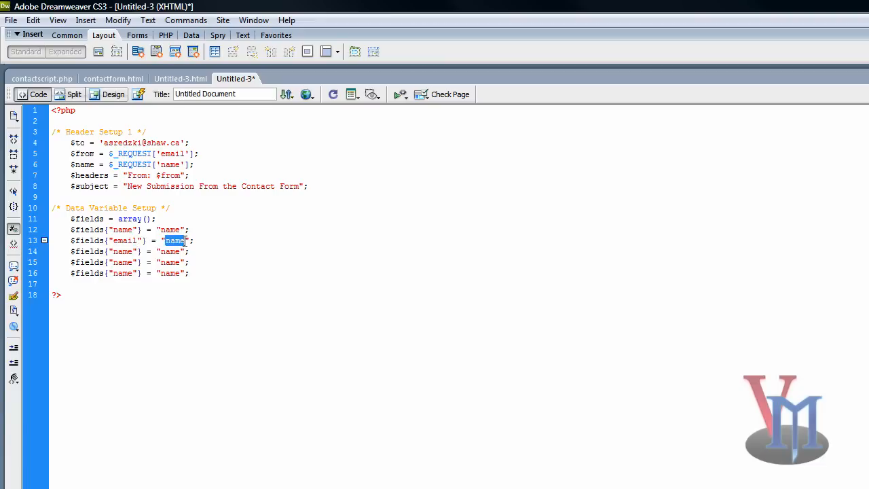
pyautogui.write('email')
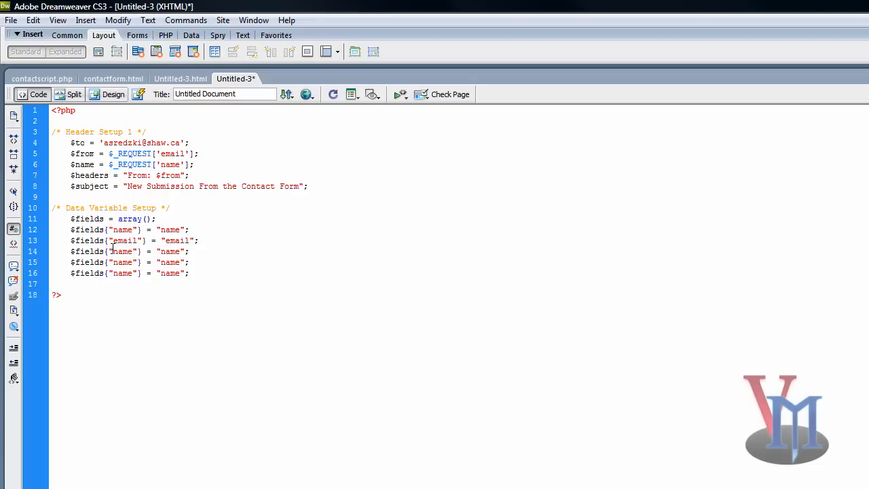
pyautogui.doubleClick(122, 251)
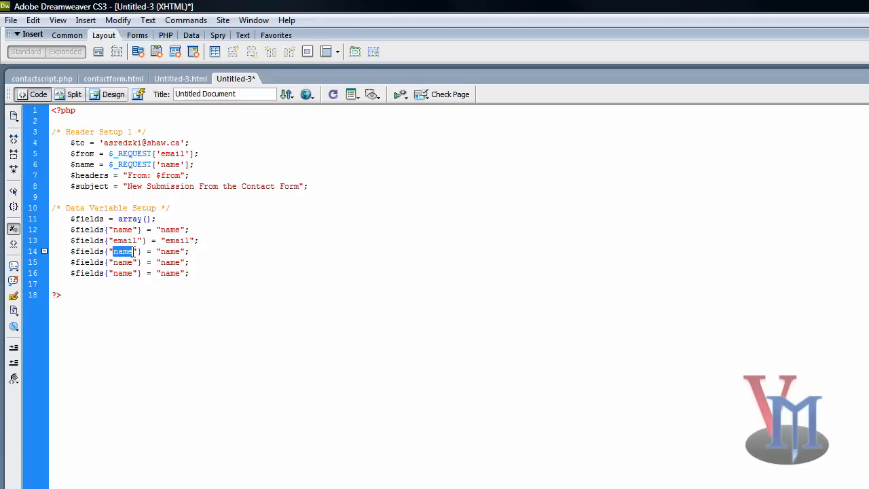
pyautogui.write('question')
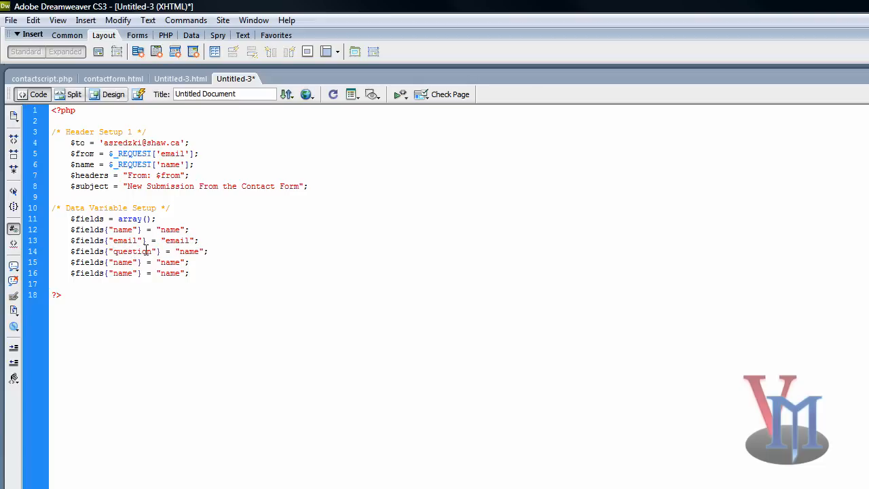
pyautogui.doubleClick(189, 252)
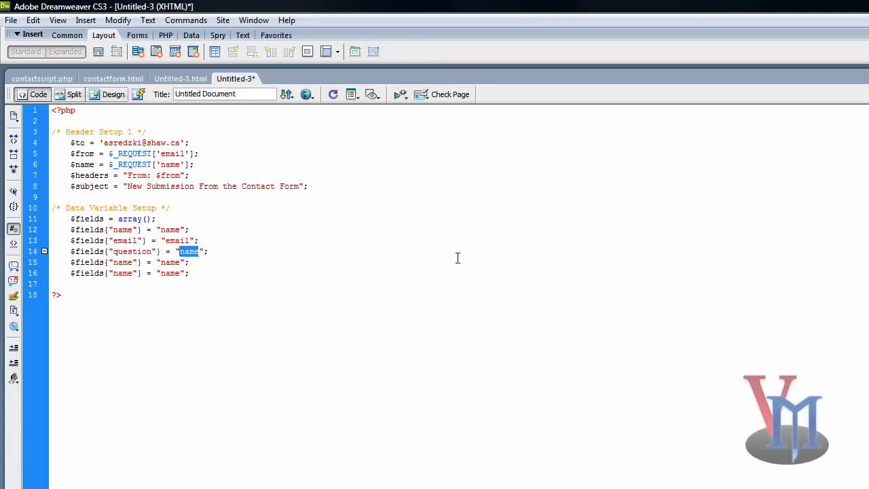
pyautogui.write('ques')
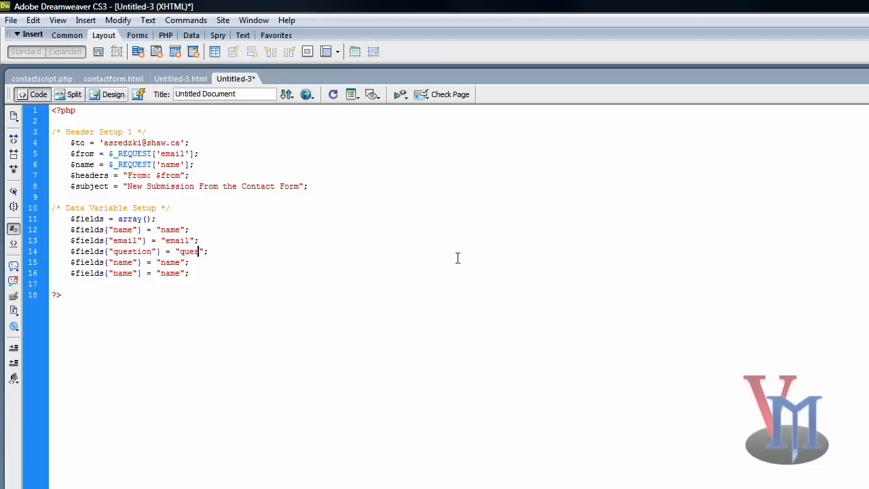
pyautogui.write('tion')
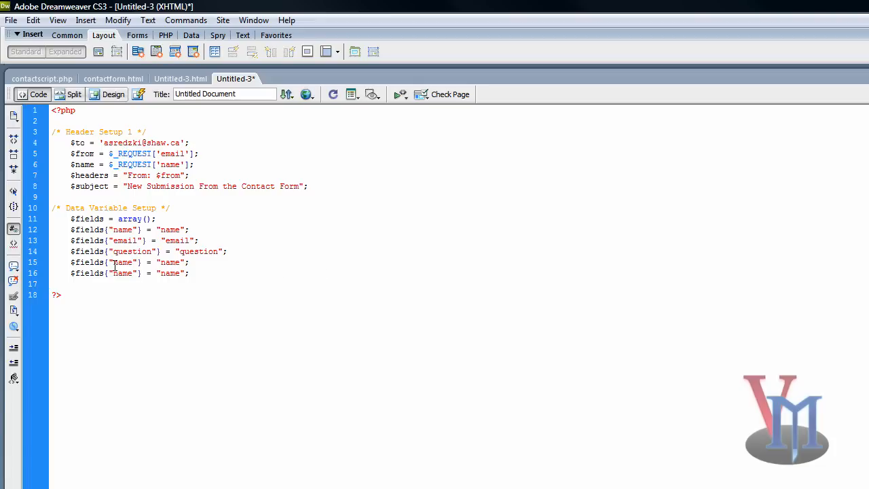
# - Set the fourth entry to questiontipic/questiontopic and the fifth to image
pyautogui.doubleClick(123, 262)
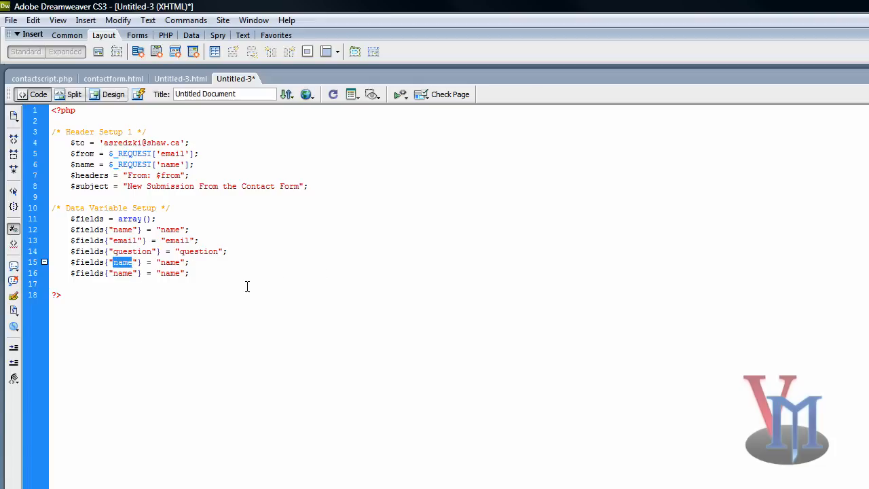
pyautogui.write('questiontw')
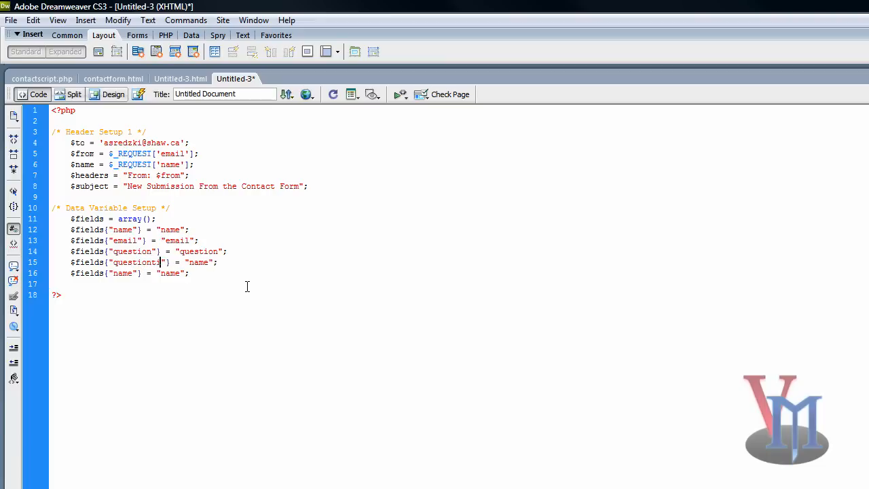
pyautogui.write('tipic')
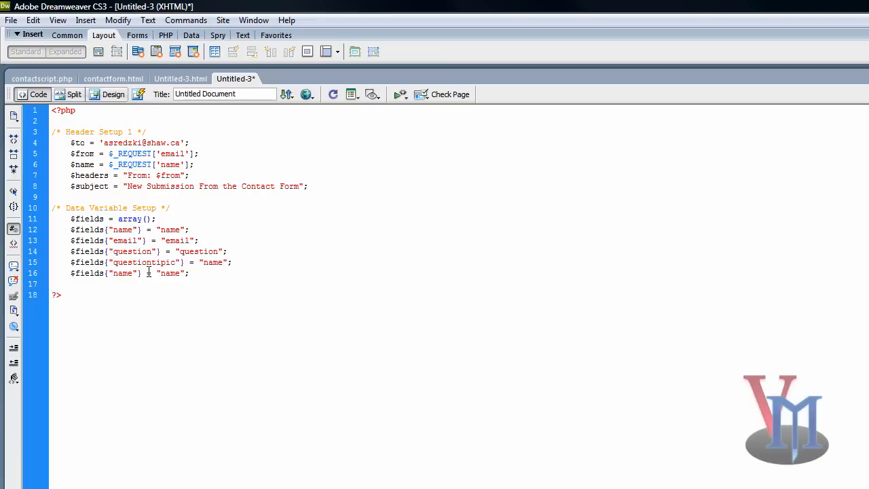
pyautogui.doubleClick(211, 262)
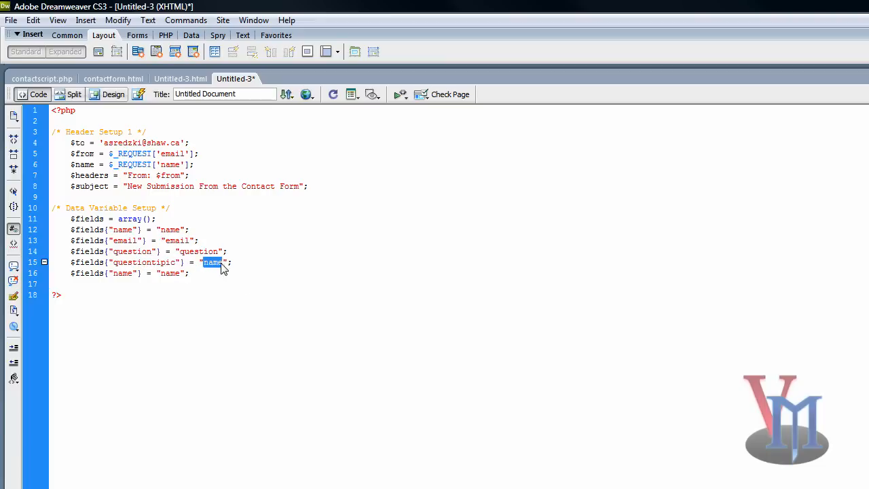
pyautogui.write('questiontopic')
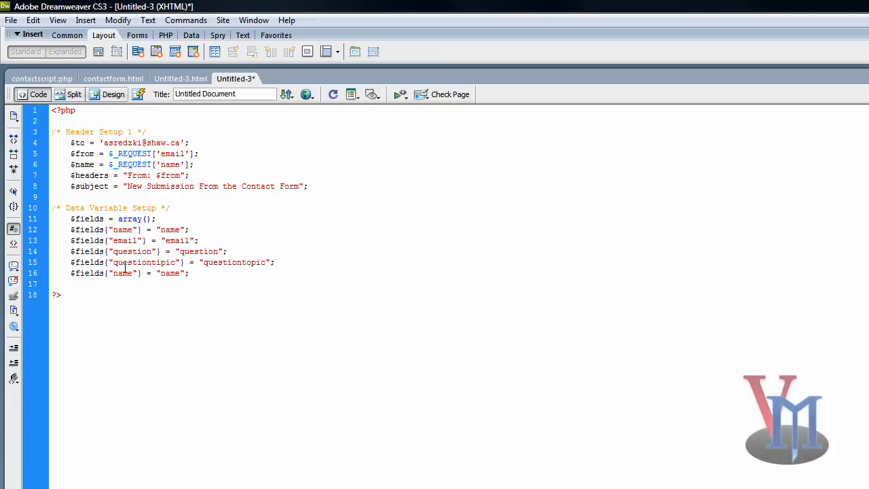
pyautogui.doubleClick(123, 273)
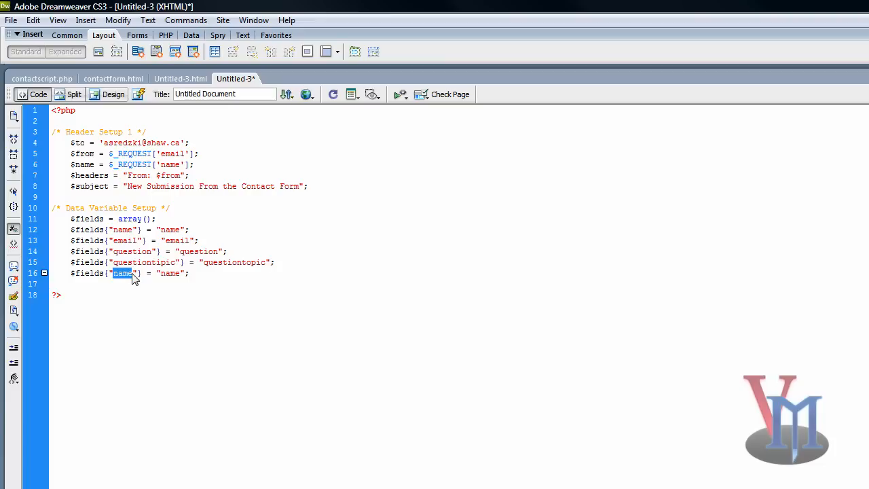
pyautogui.write('image')
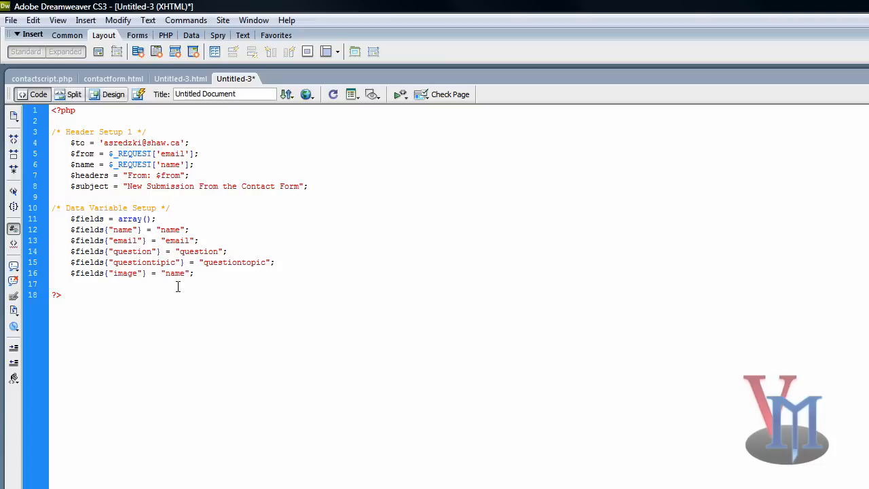
pyautogui.doubleClick(175, 273)
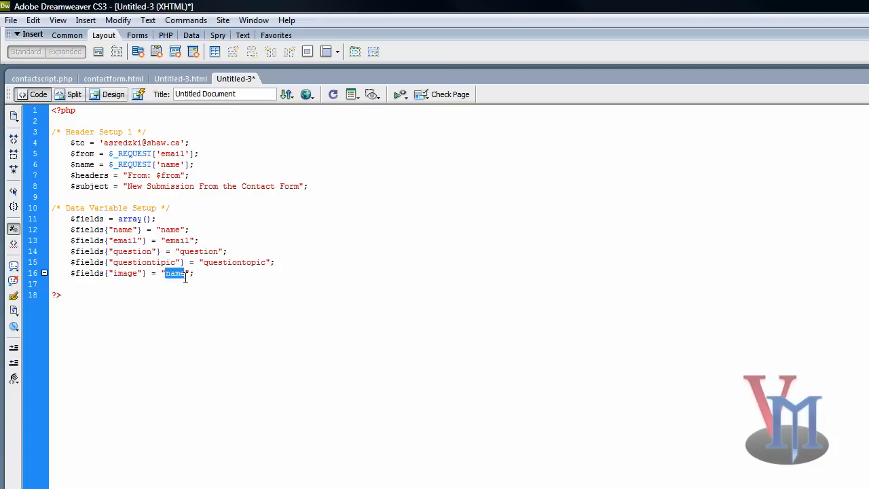
pyautogui.write('image')
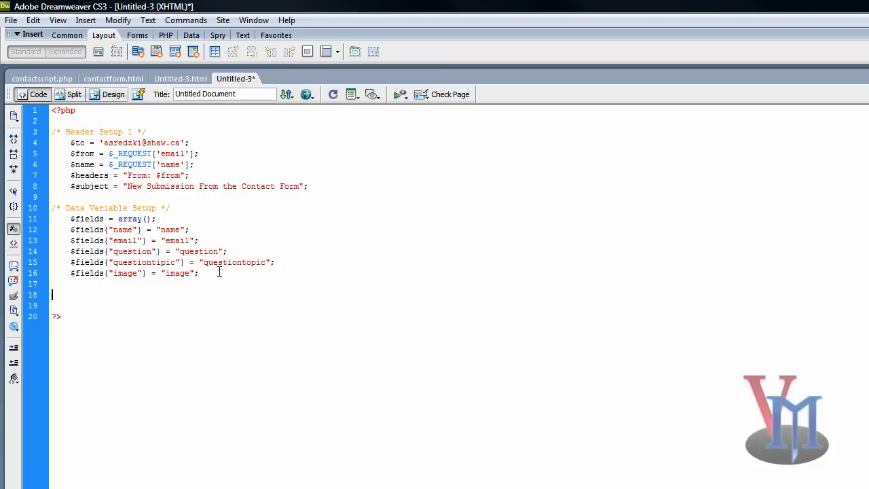
# - Write the /* Message Setup */ comment on line 18, removing the stray <br
pyautogui.write('/*')
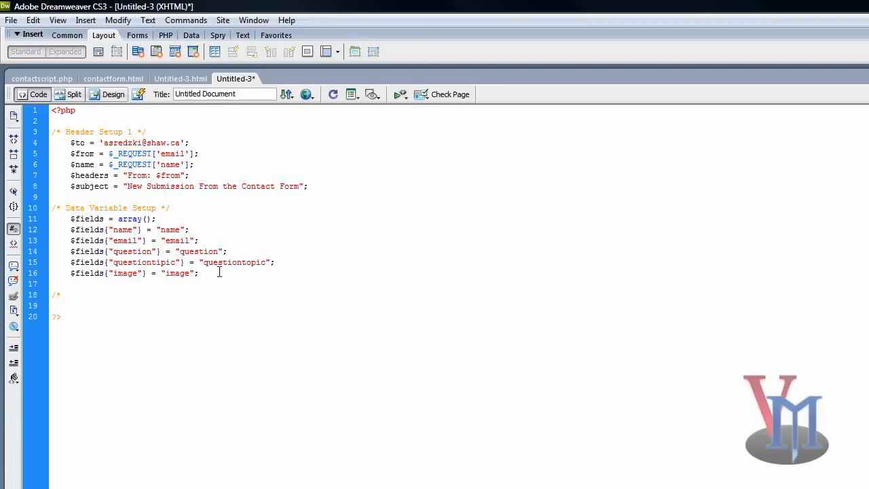
pyautogui.click(61, 295)
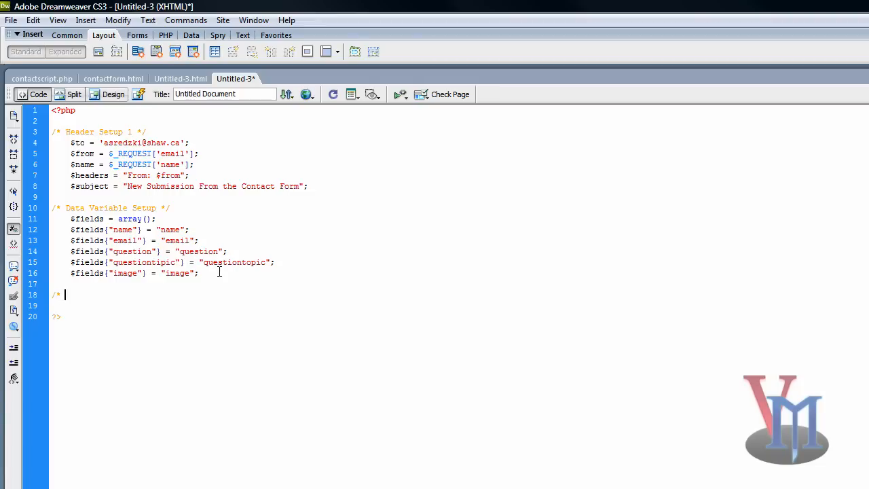
pyautogui.write('Me')
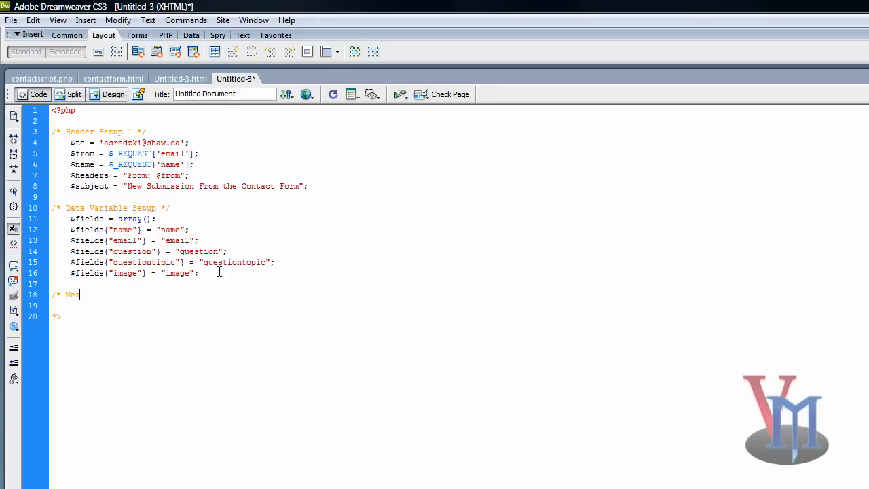
pyautogui.write('ssage')
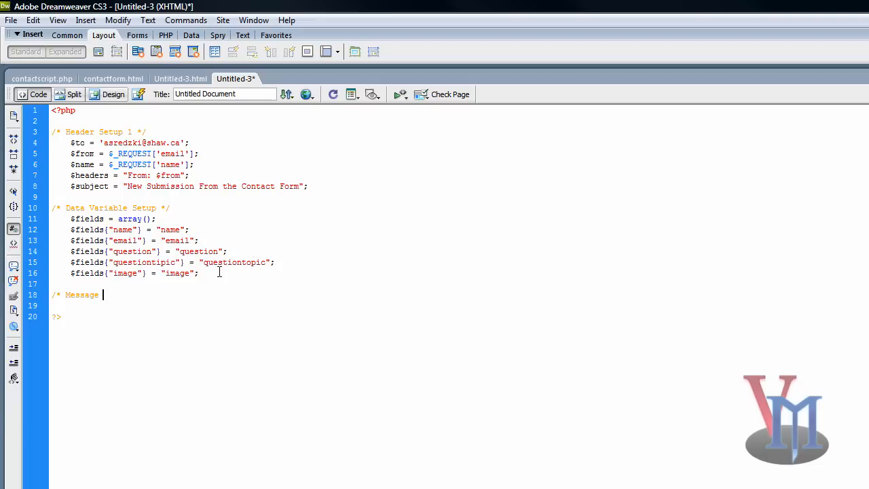
pyautogui.write('Set')
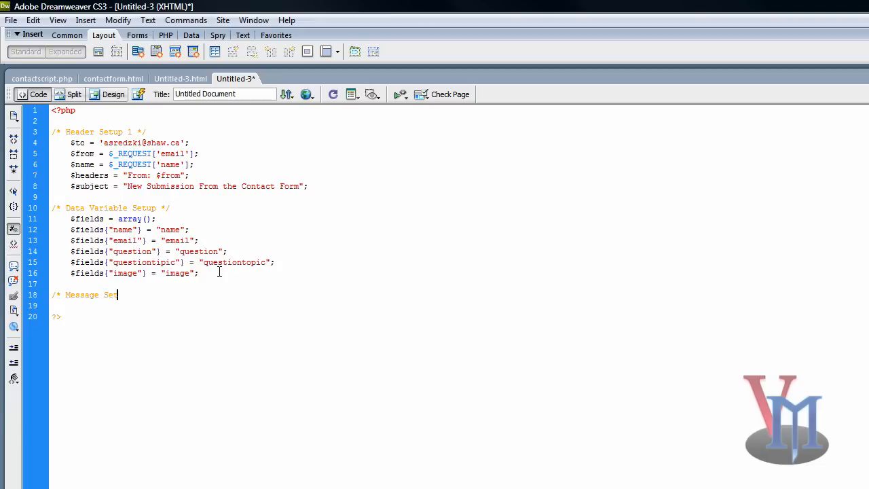
pyautogui.write('up')
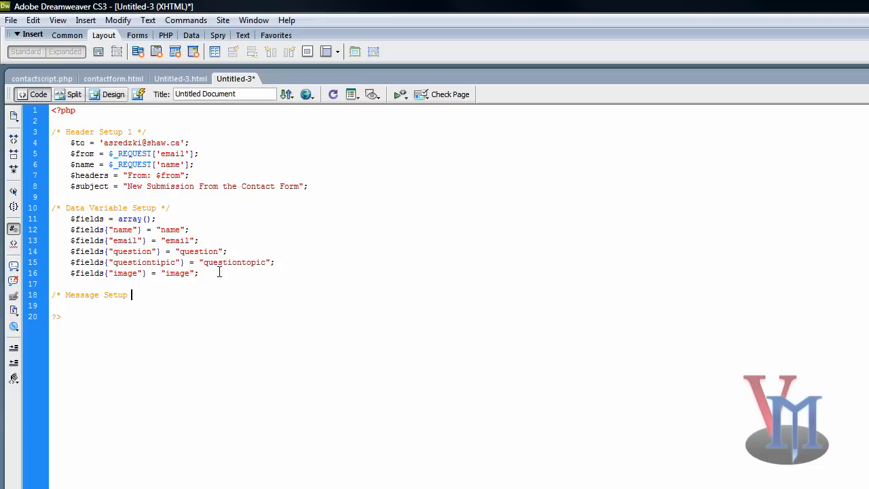
pyautogui.write('<br')
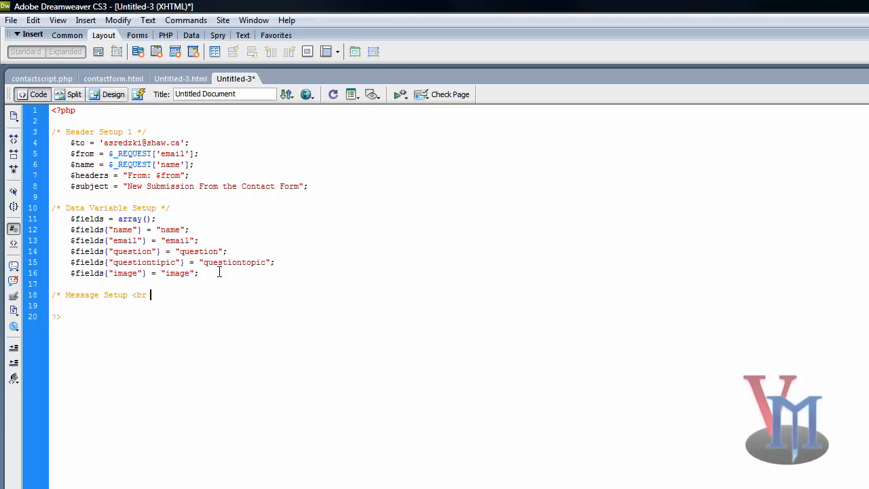
pyautogui.press('BackSpace')
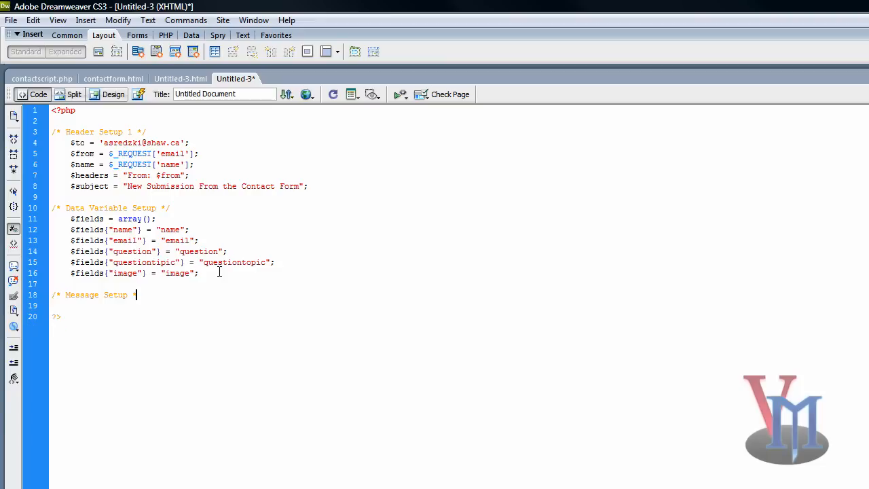
pyautogui.write('*/')
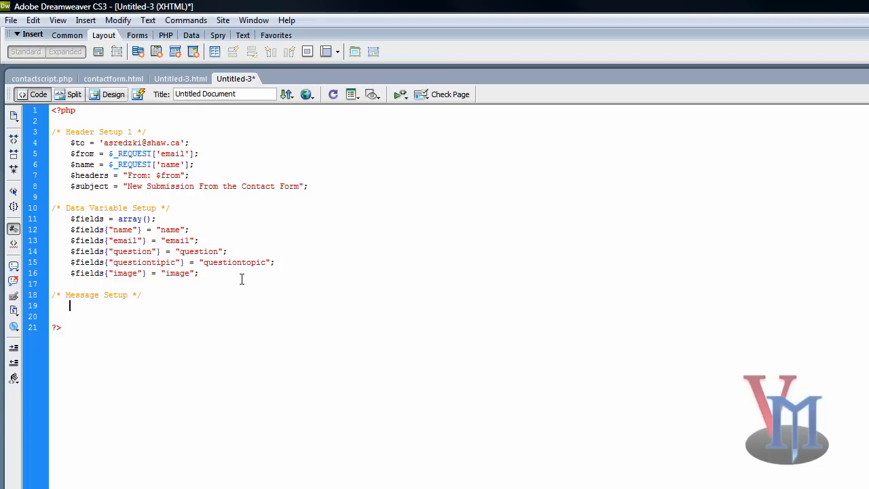
# - Begin the $body = " assignment on line 19
pyautogui.write('$')
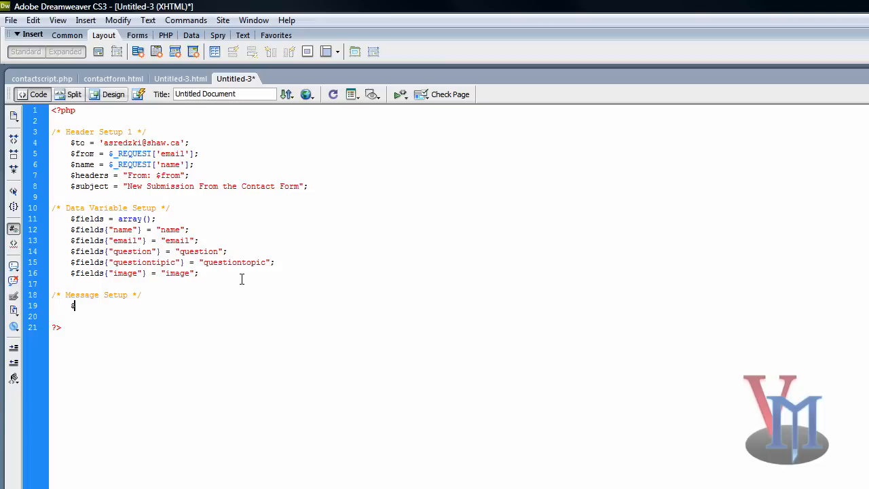
pyautogui.write('body')
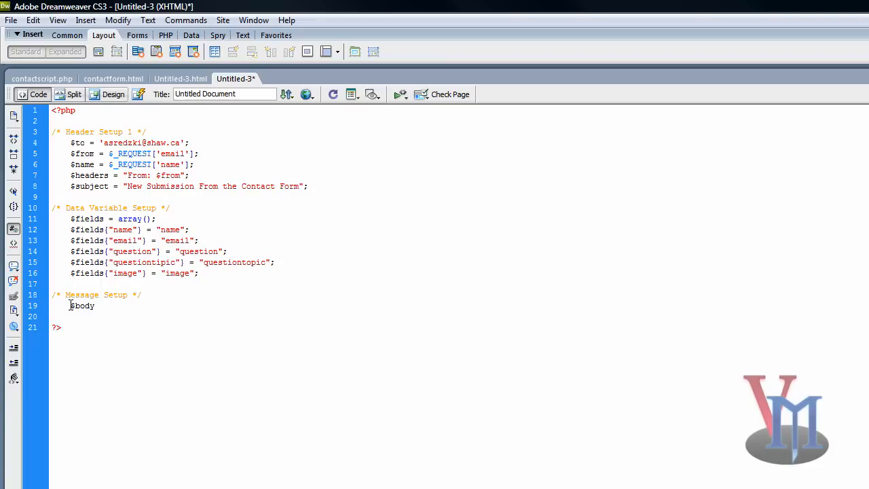
pyautogui.doubleClick(82, 305)
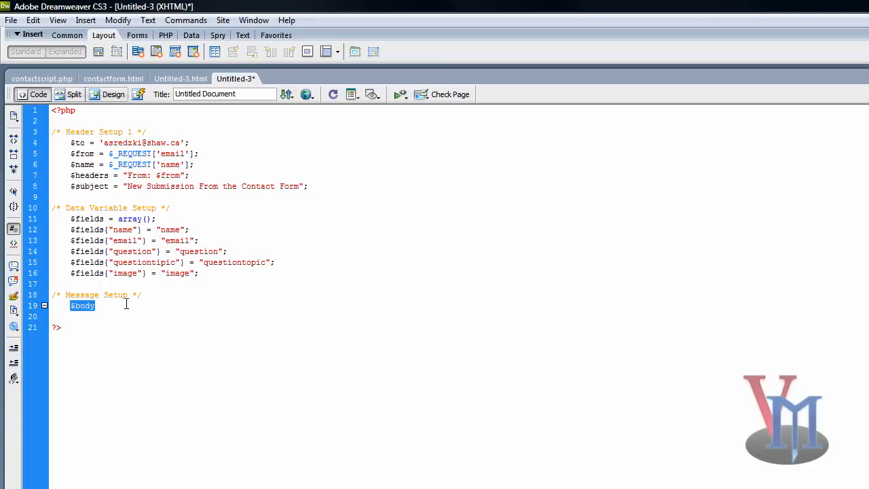
pyautogui.click(112, 304)
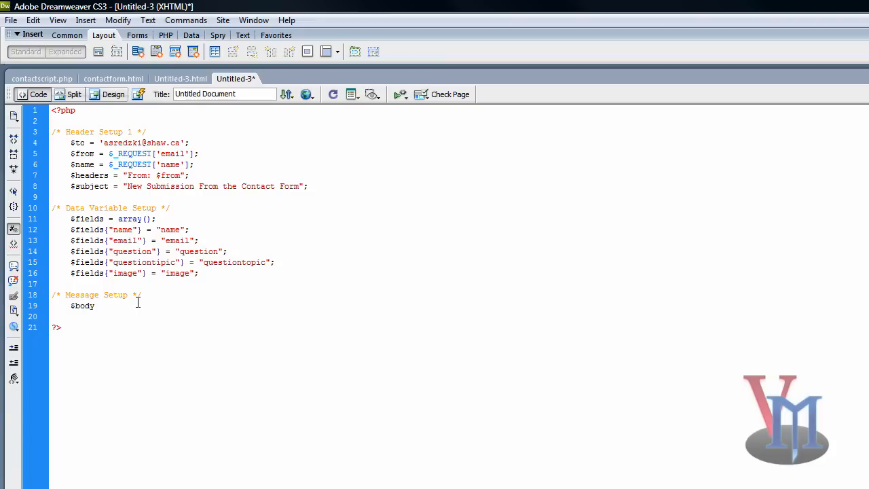
pyautogui.write('=')
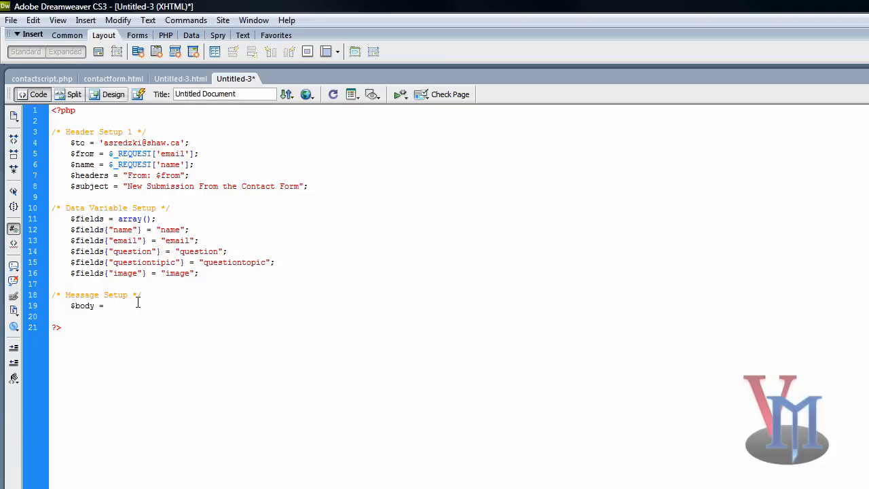
pyautogui.write('"The follo')
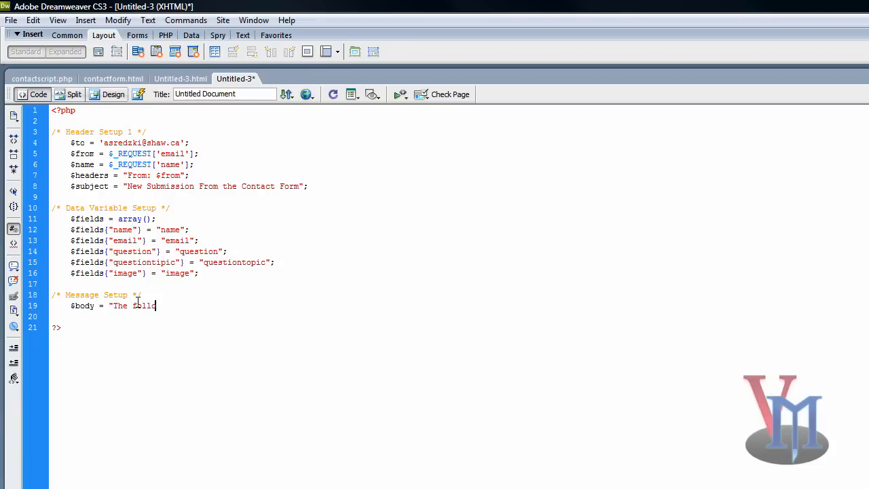
# - Fill in 'The following information was submitted:\n\n' and end the statement with a semicolon
pyautogui.write('wing inform')
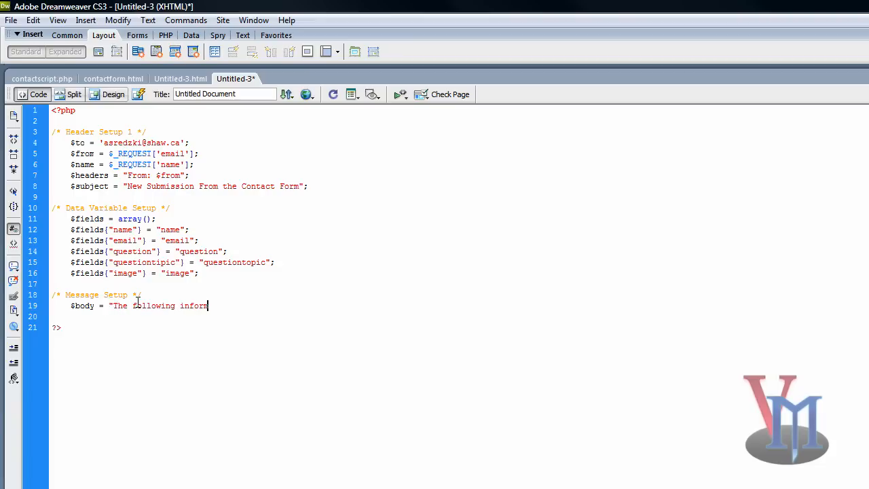
pyautogui.write('ation was')
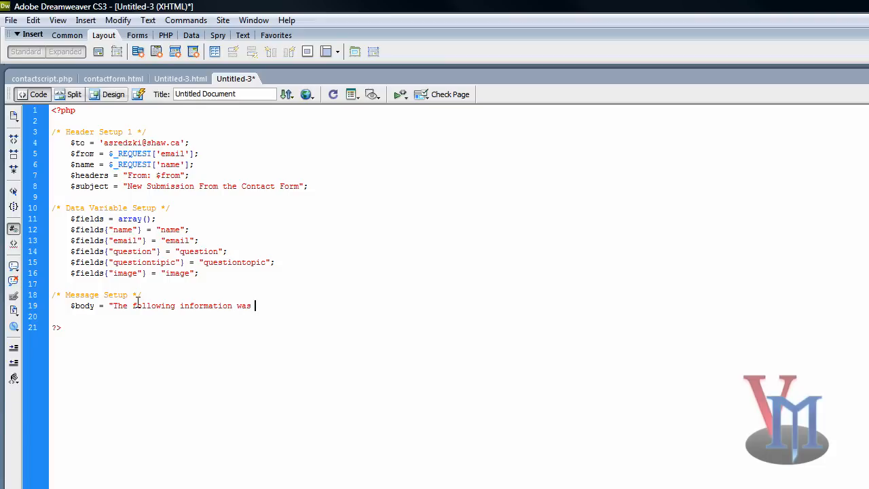
pyautogui.write('subm')
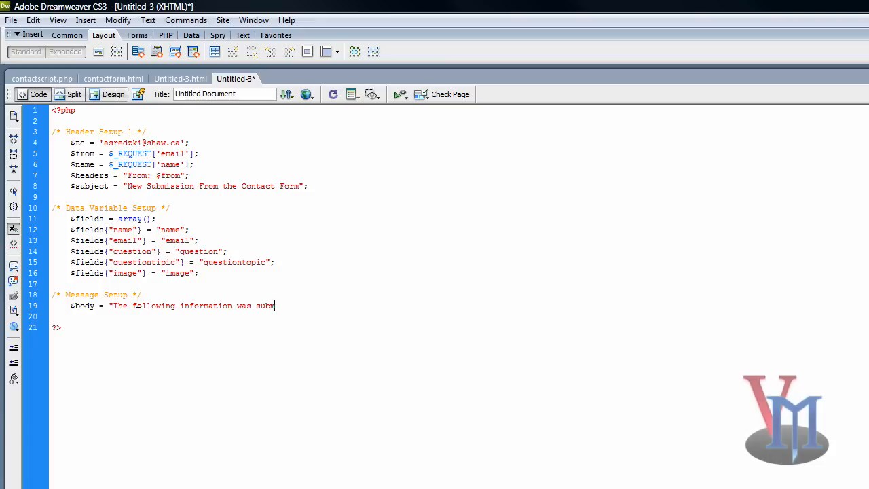
pyautogui.write('itted')
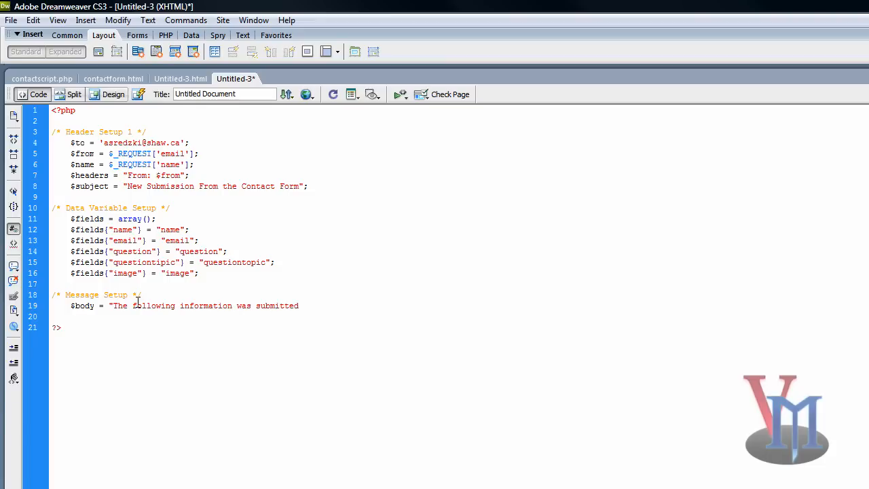
pyautogui.write(':')
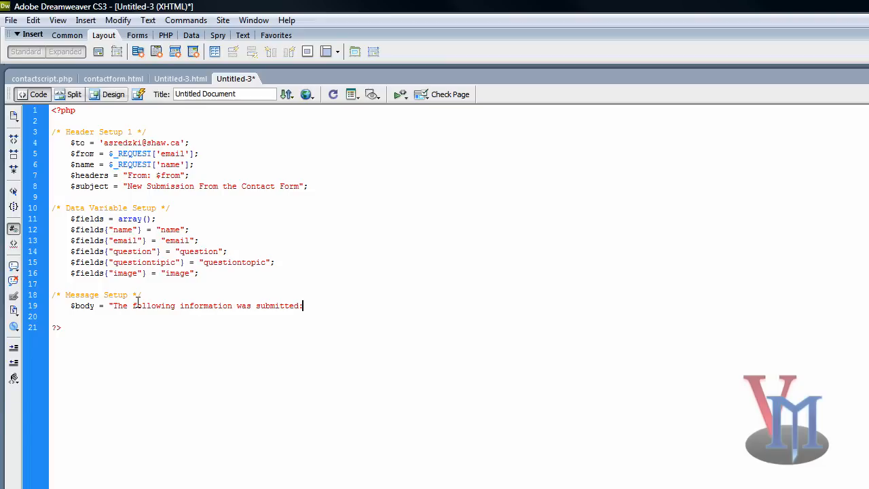
pyautogui.write('\\n\\r')
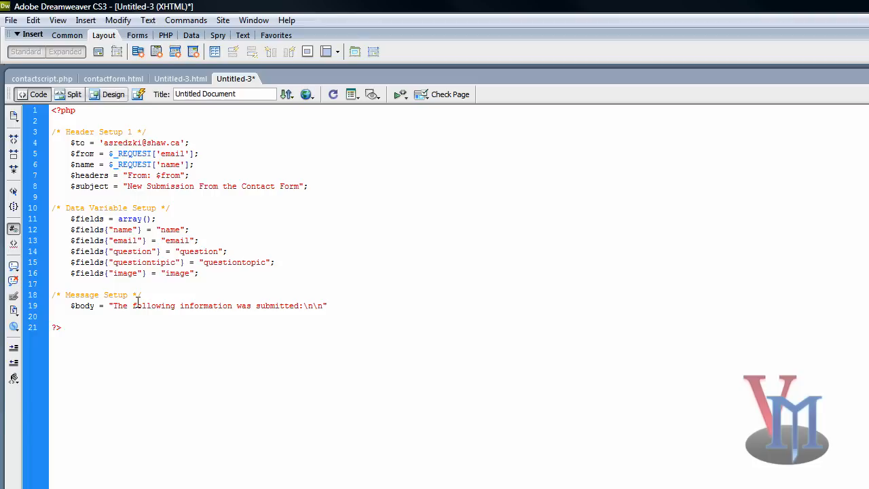
pyautogui.click(326, 306)
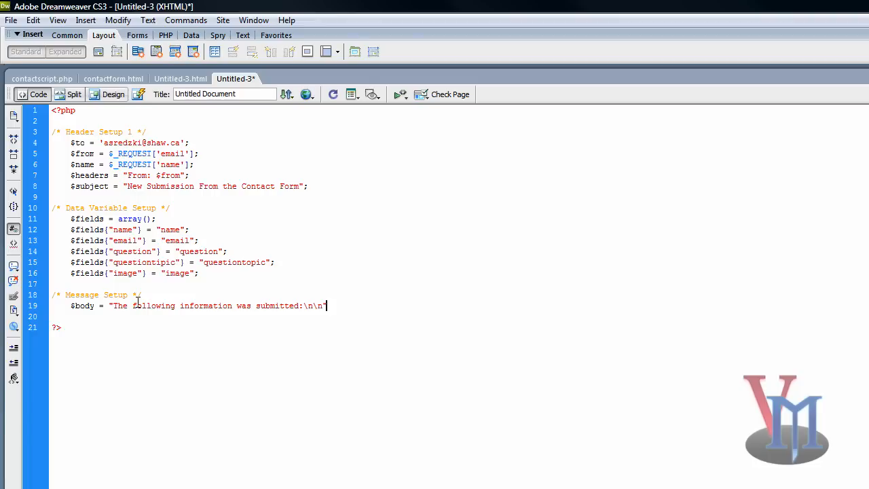
pyautogui.write(';')
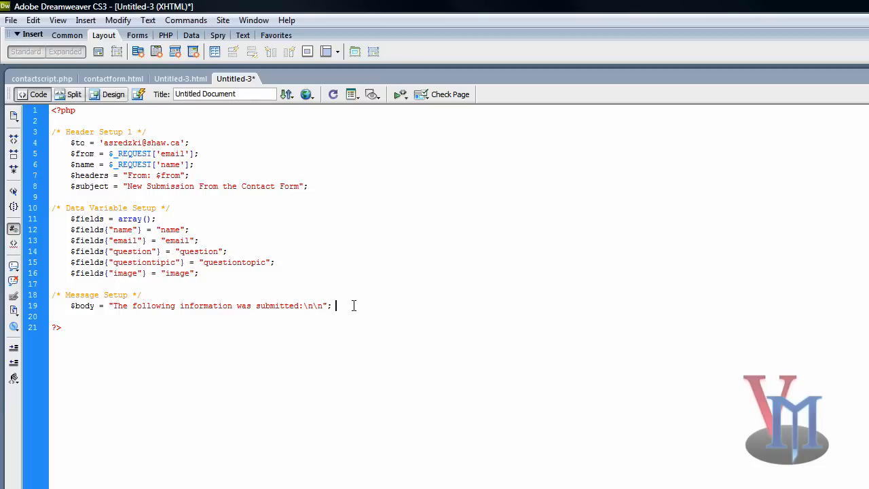
# - Start the loop with foreach($fields after the $body line
pyautogui.write('for')
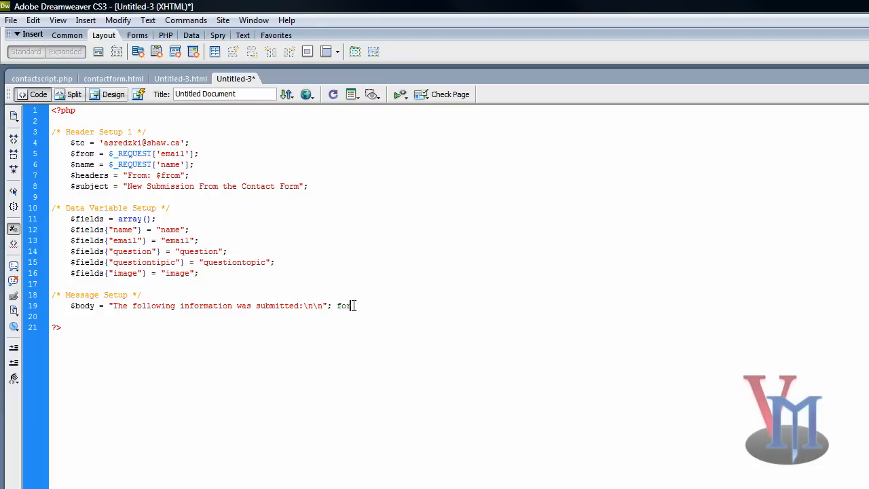
pyautogui.write('each')
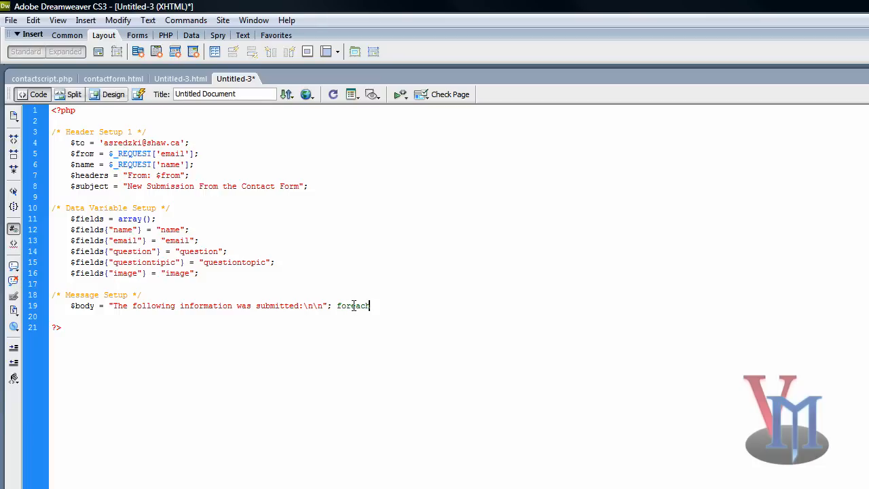
pyautogui.write('(')
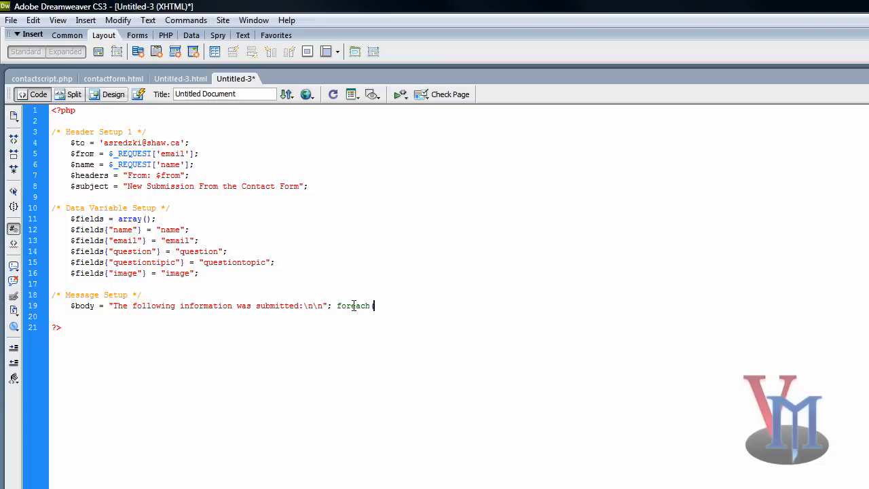
pyautogui.write('(')
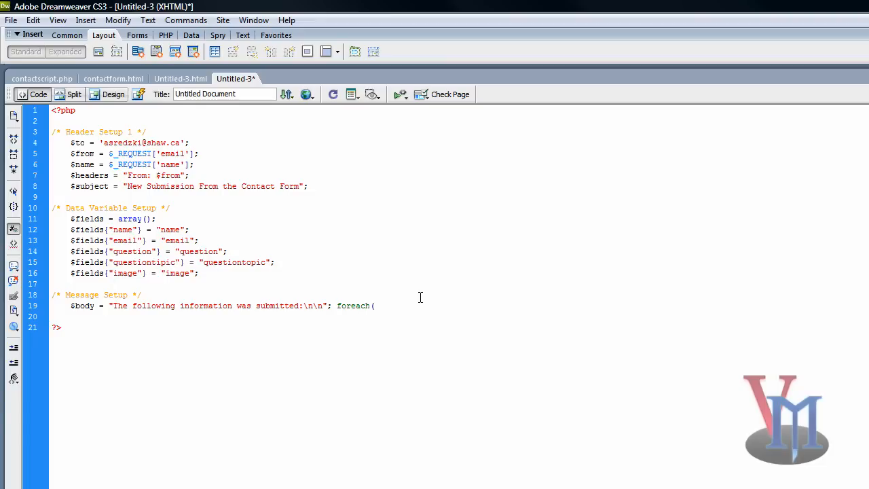
pyautogui.write('$')
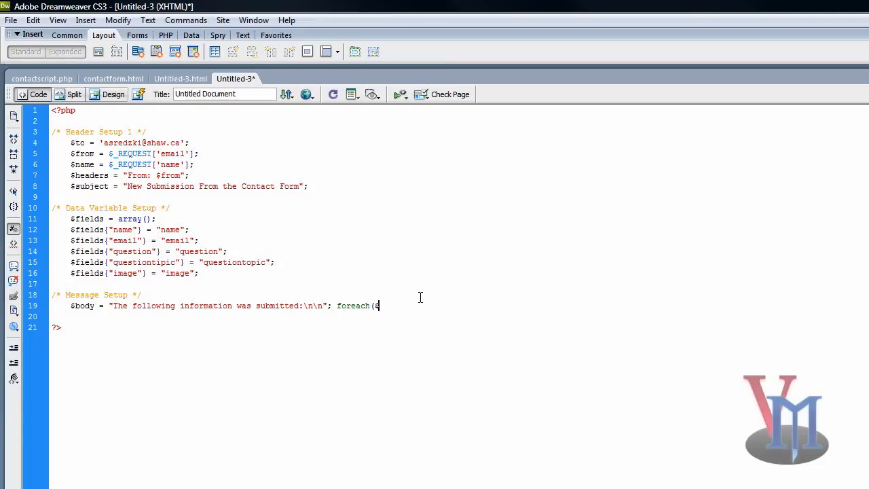
pyautogui.write('fields')
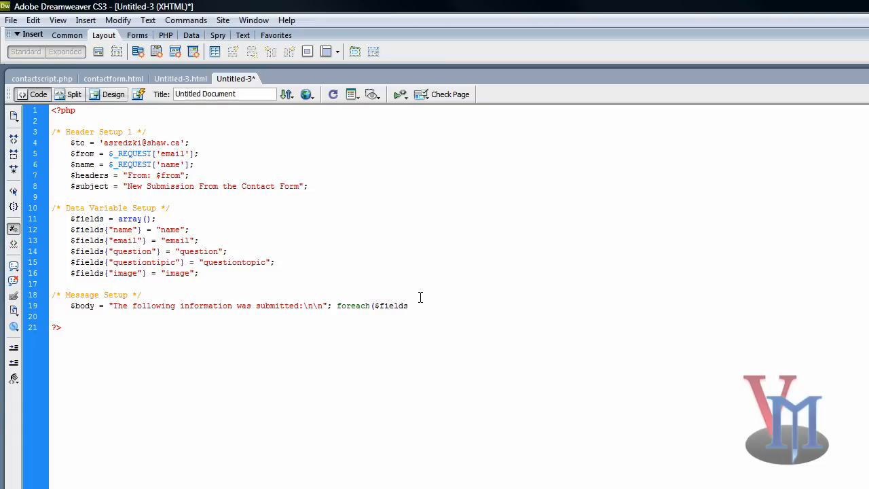
# - Add the 'as $a => $b' clause and the opening brace of the loop
pyautogui.write('as')
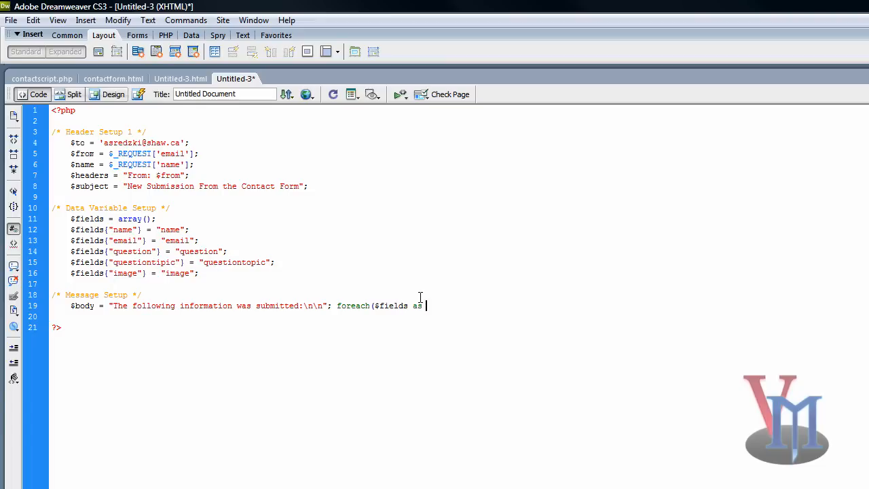
pyautogui.write('$')
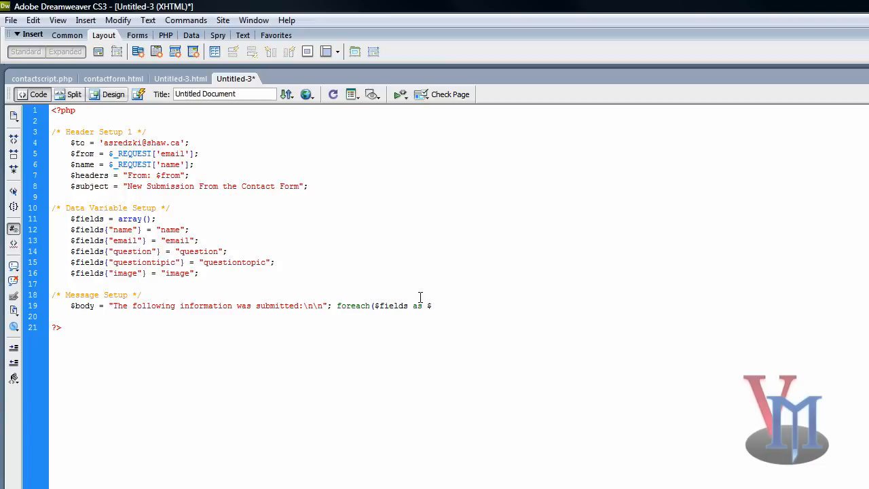
pyautogui.write('a')
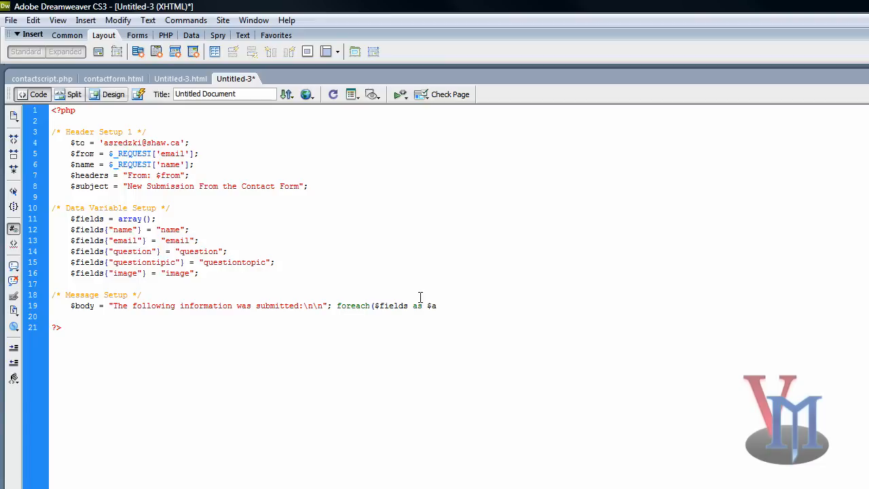
pyautogui.write('=> $')
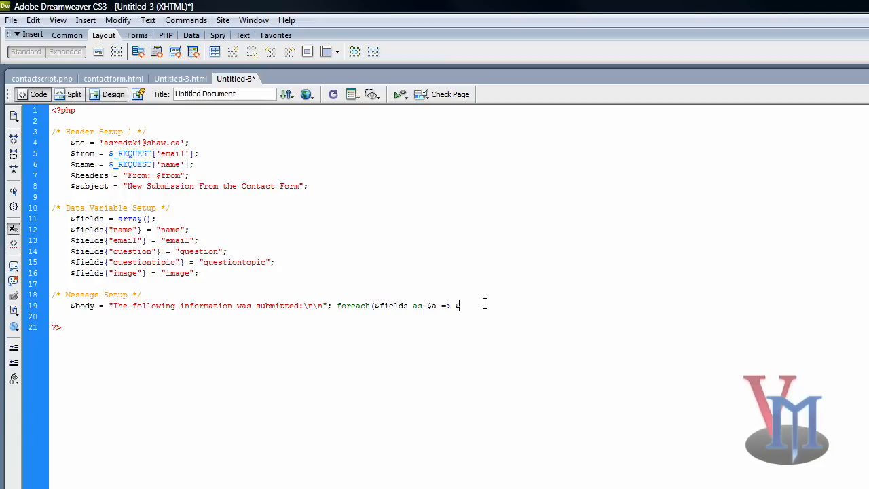
pyautogui.write('b')
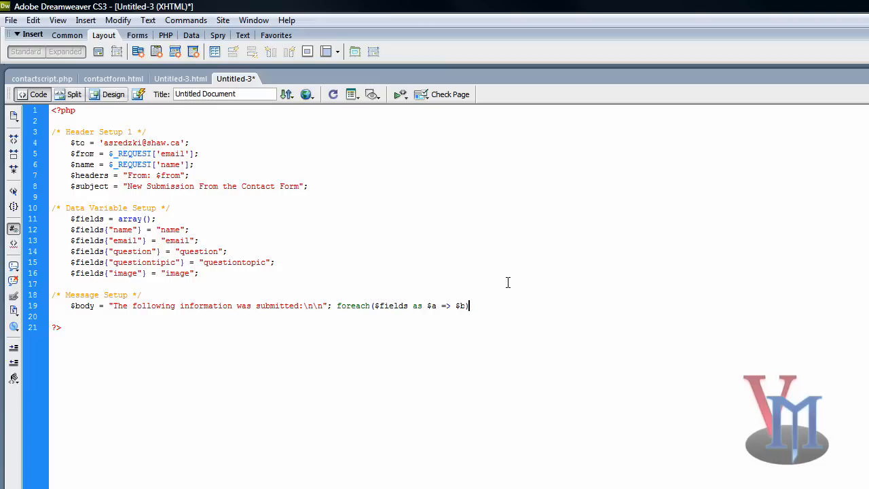
pyautogui.write('{')
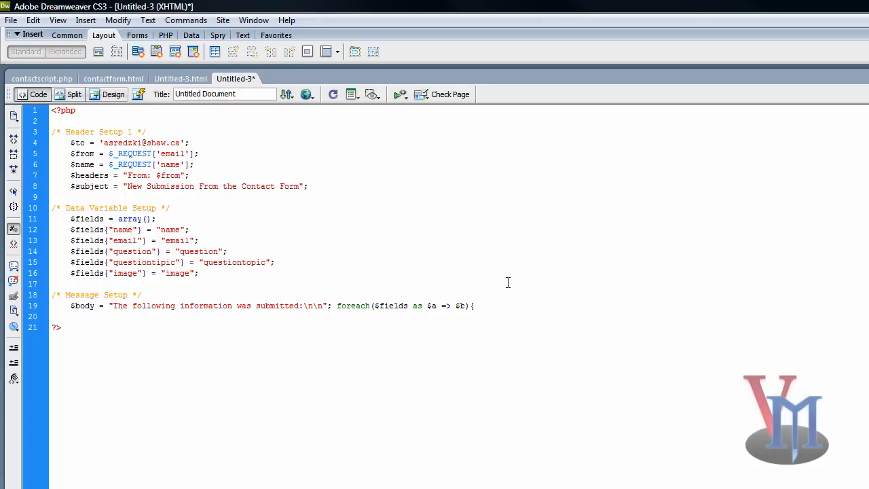
pyautogui.write('$')
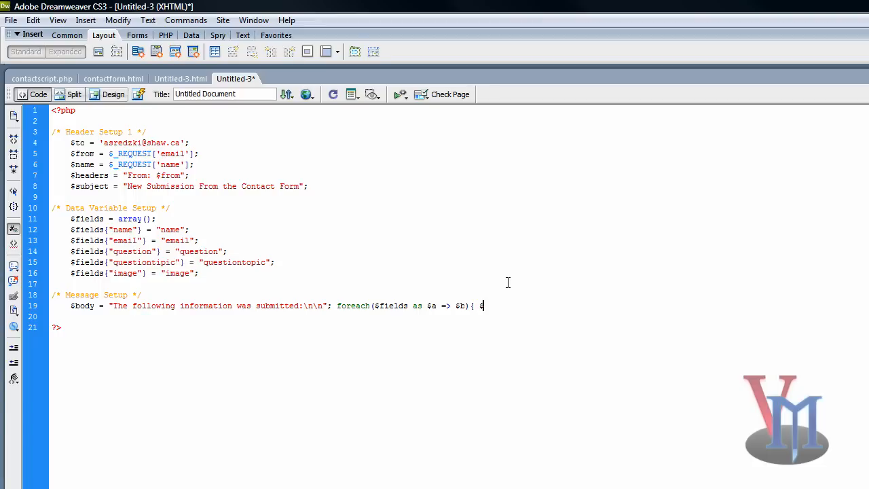
# - Begin the loop body with $body .= sprintf(
pyautogui.write('body')
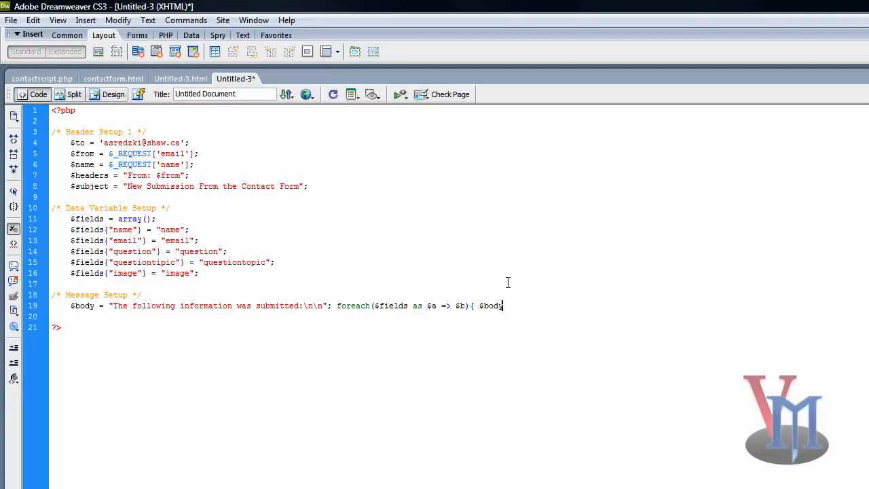
pyautogui.write('.')
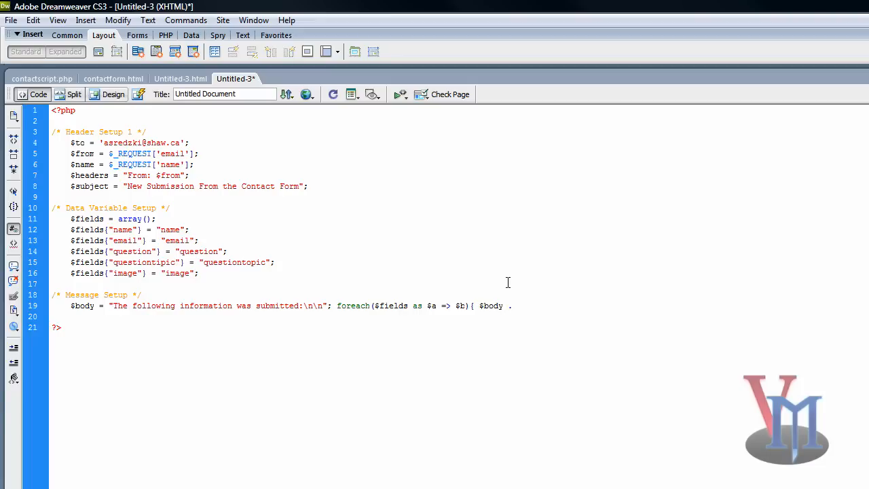
pyautogui.write('=')
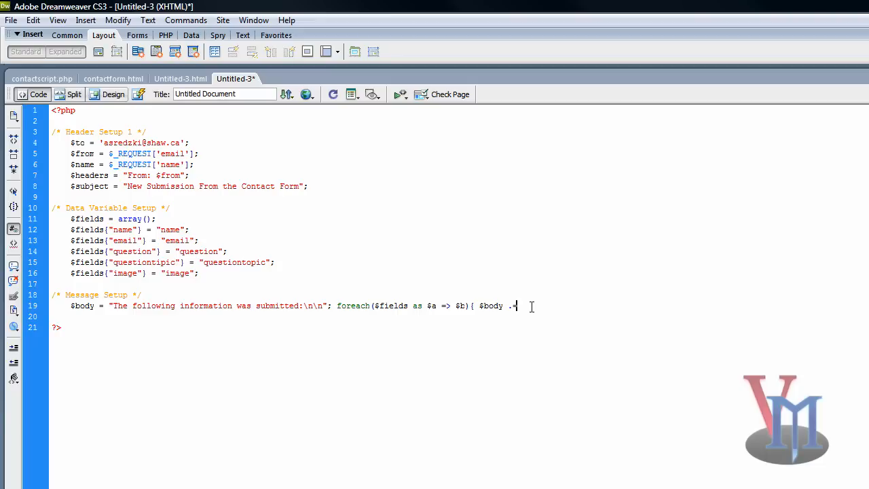
pyautogui.write('=')
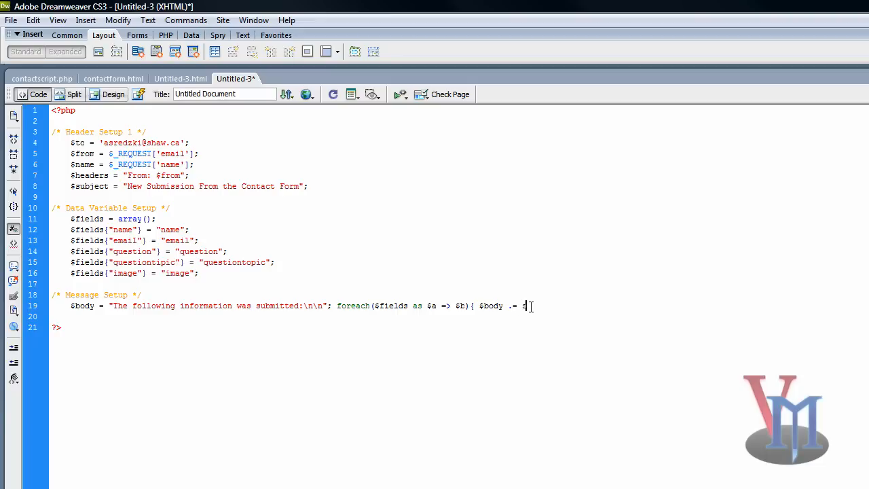
pyautogui.write('sprintf')
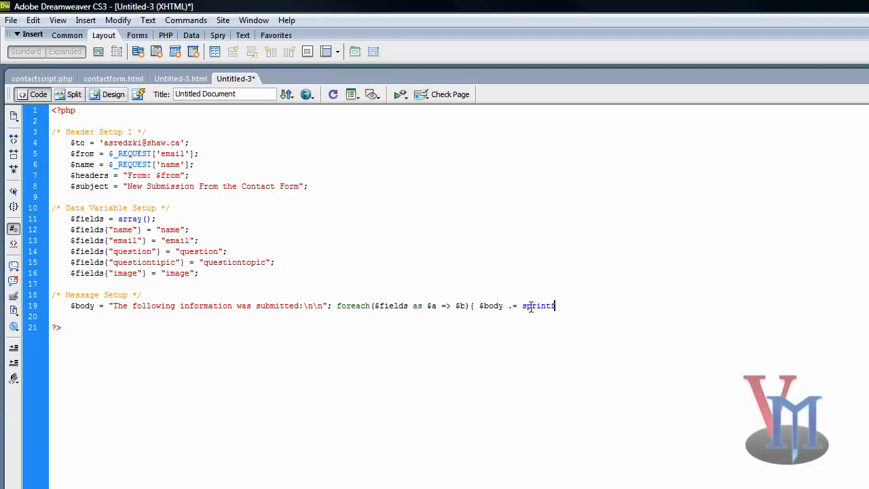
pyautogui.write('f(')
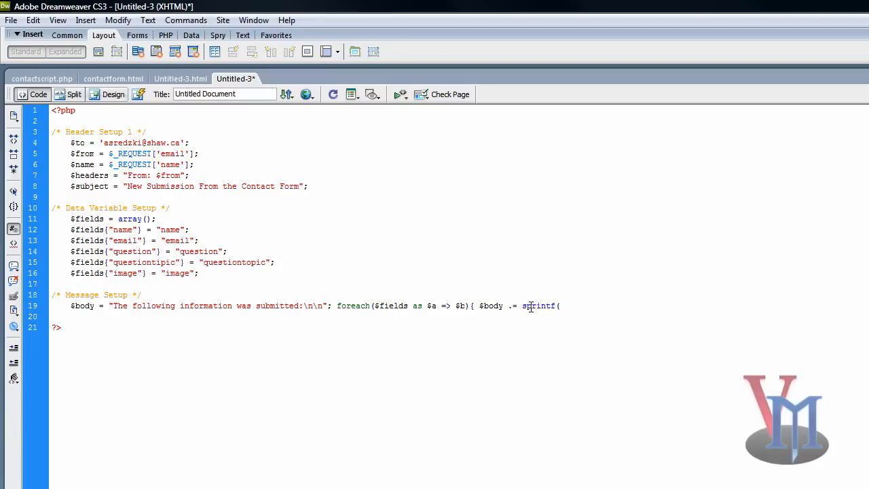
# - Add the format string "%20s: %s\n" as the first sprintf argument
pyautogui.write("'")
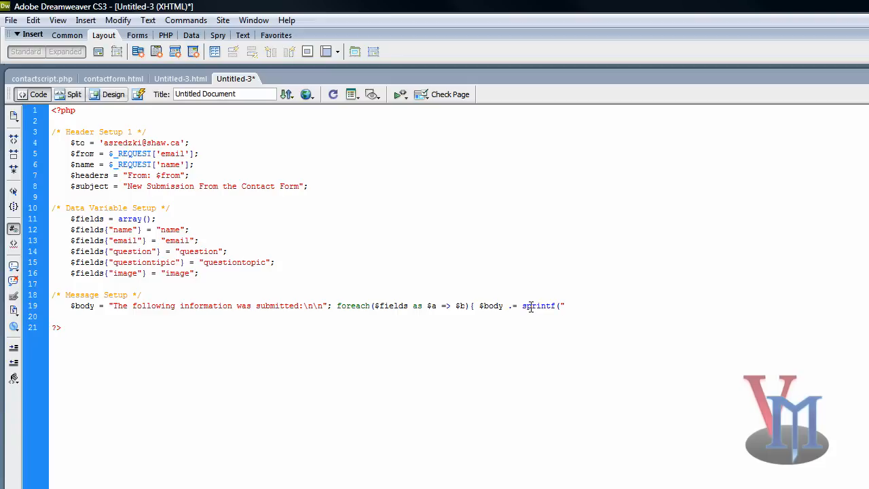
pyautogui.write('%20s')
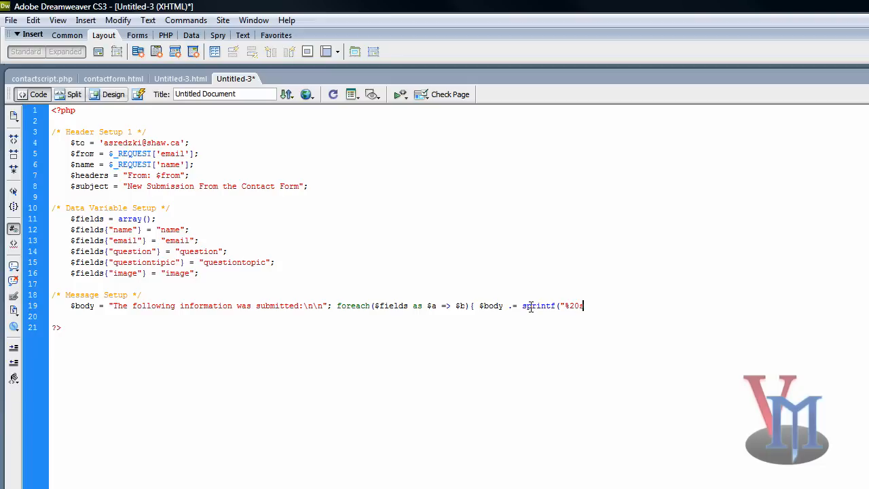
pyautogui.write(':')
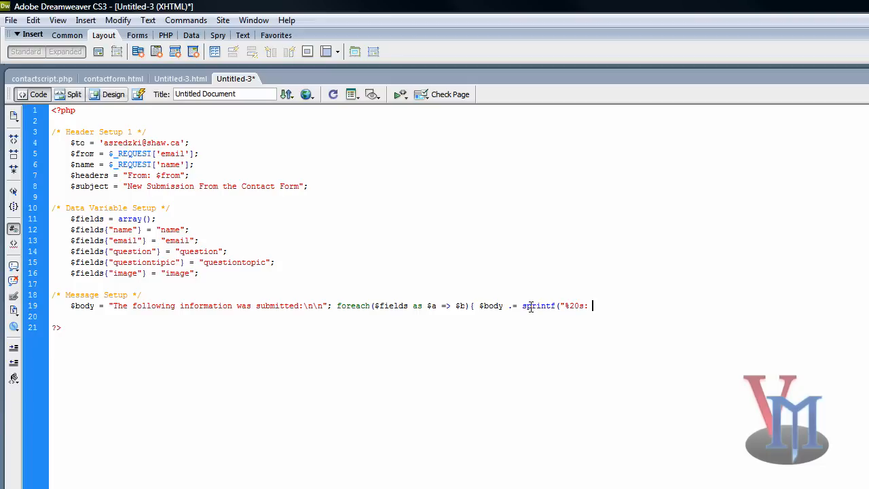
pyautogui.write('%s')
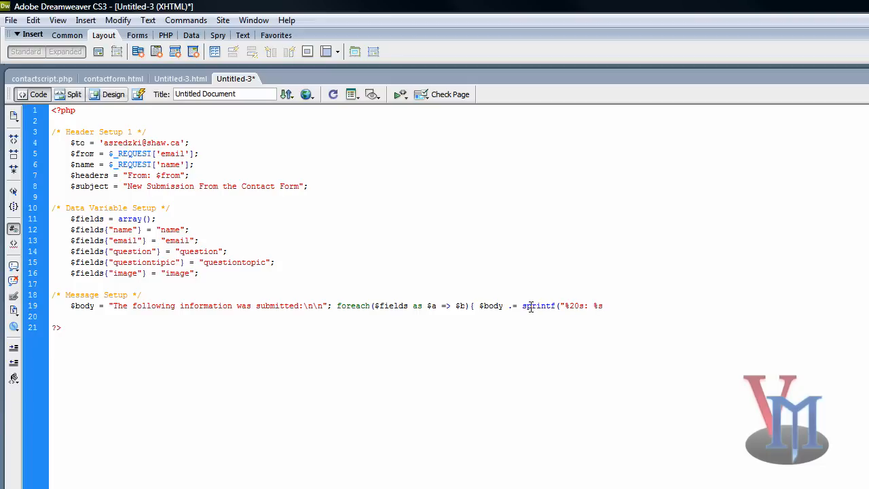
pyautogui.write('n')
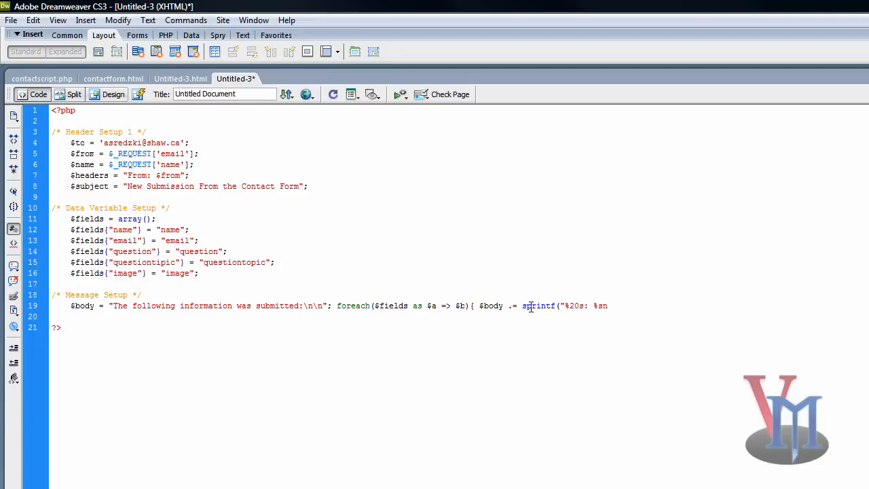
pyautogui.write("'")
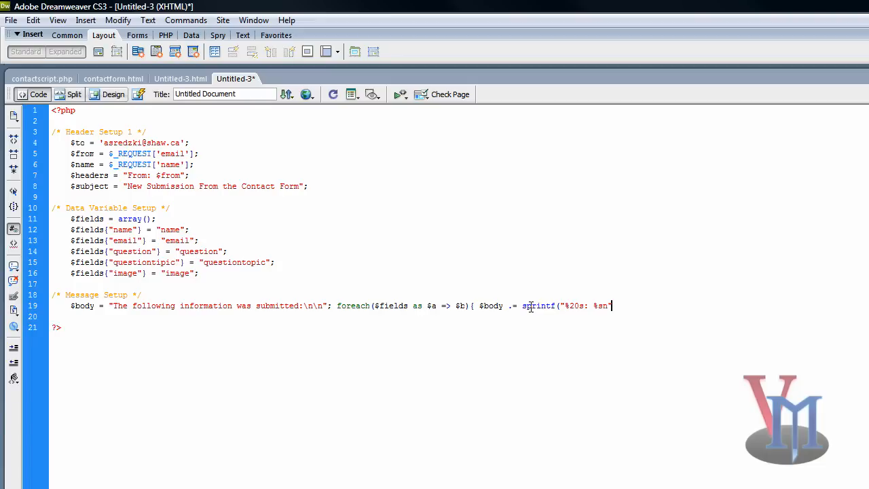
pyautogui.write(',')
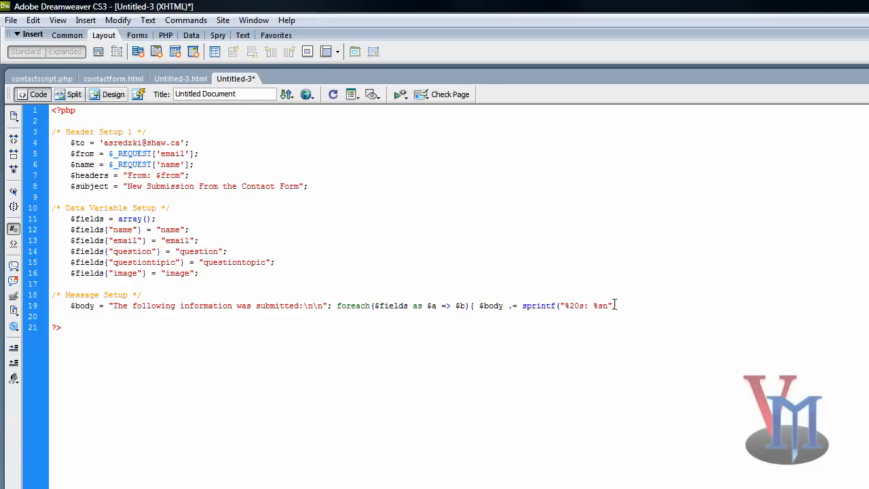
pyautogui.write('",')
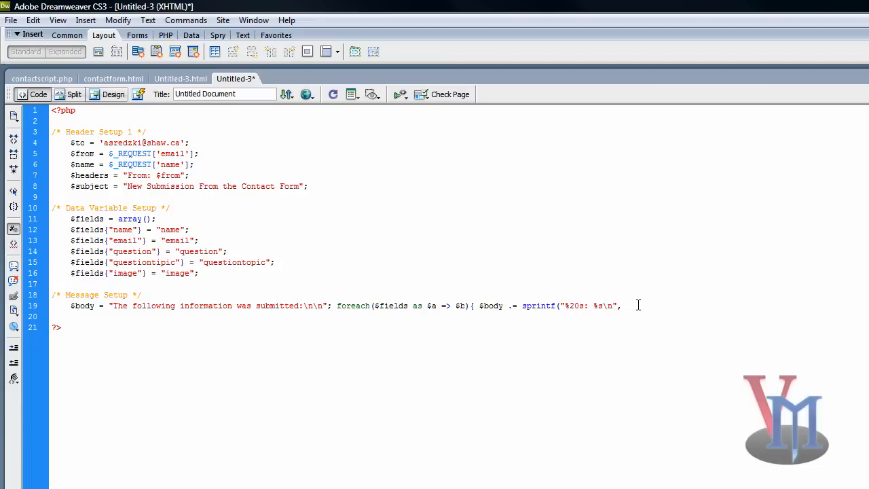
# - Pass $b and $_REQUEST[$a] as arguments and close the statement and loop
pyautogui.write('$')
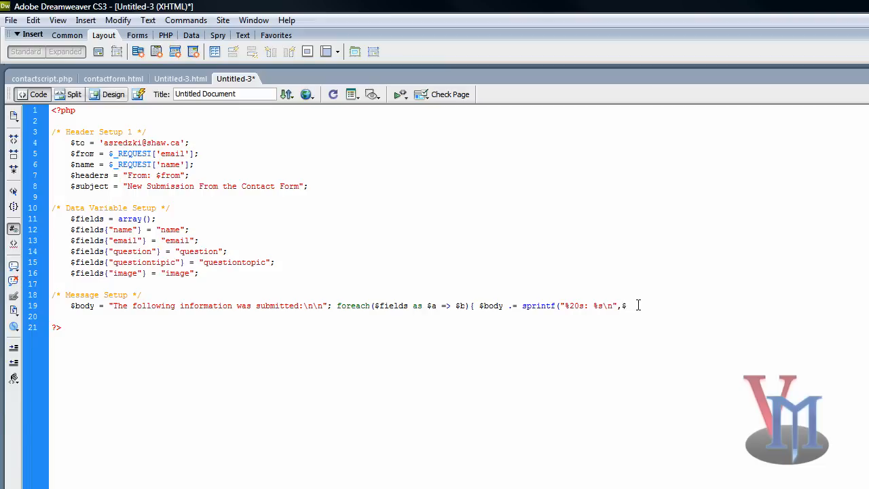
pyautogui.write('b')
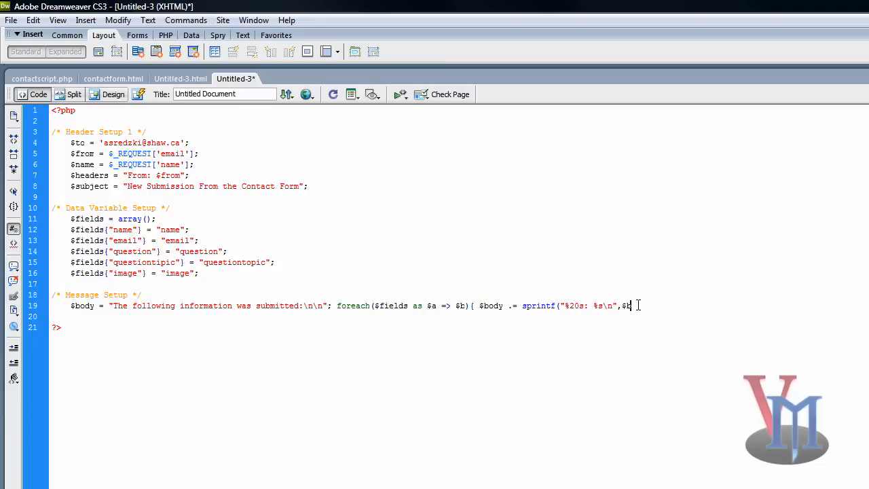
pyautogui.write(',')
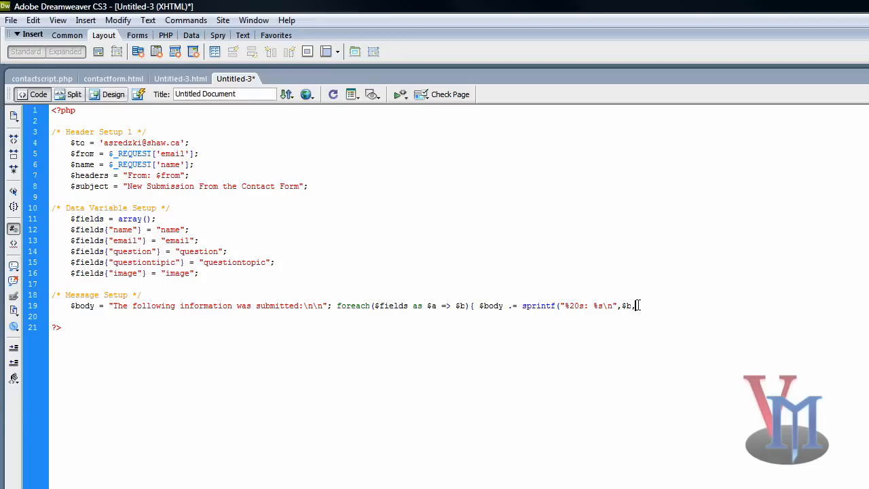
pyautogui.write('$_REQUEST')
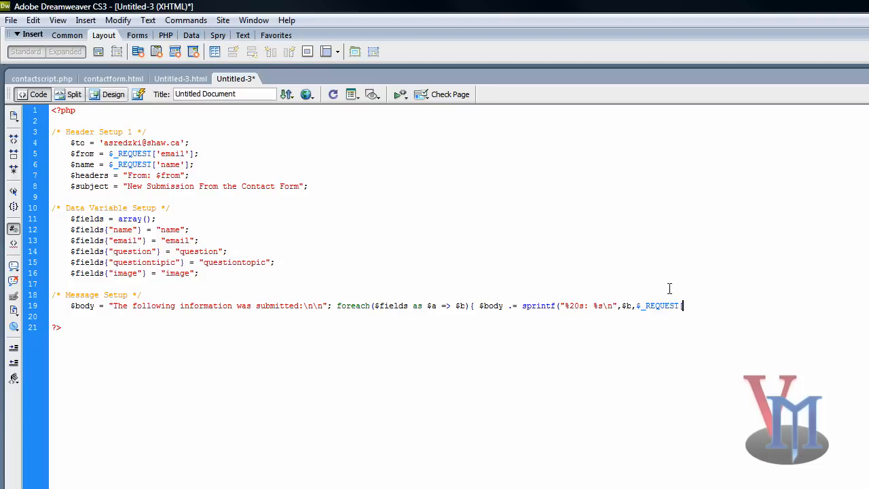
pyautogui.write('[$a')
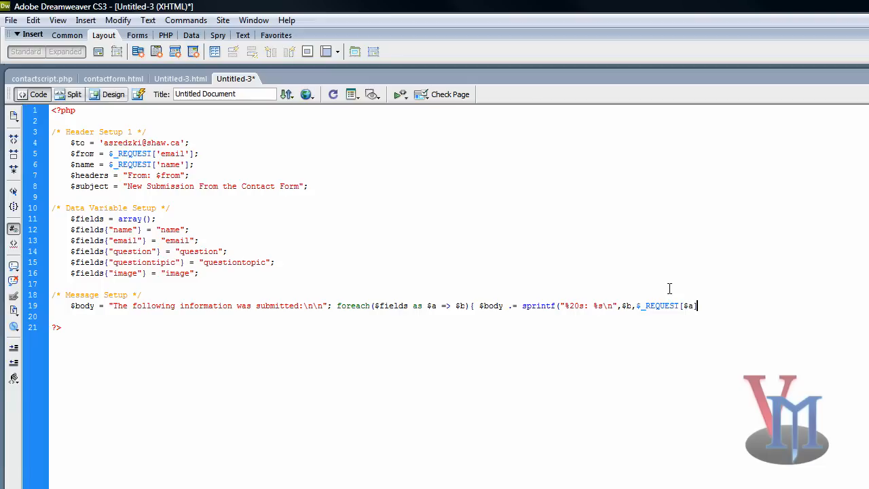
pyautogui.write('];')
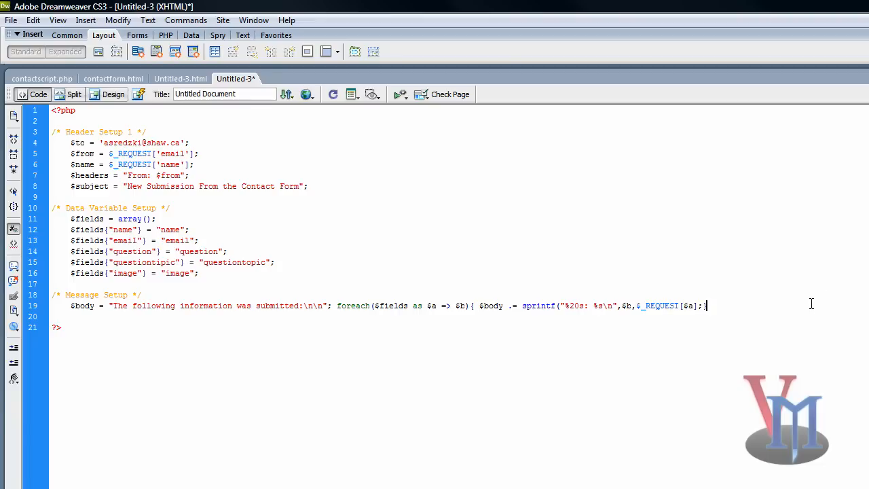
pyautogui.moveTo(757, 308)
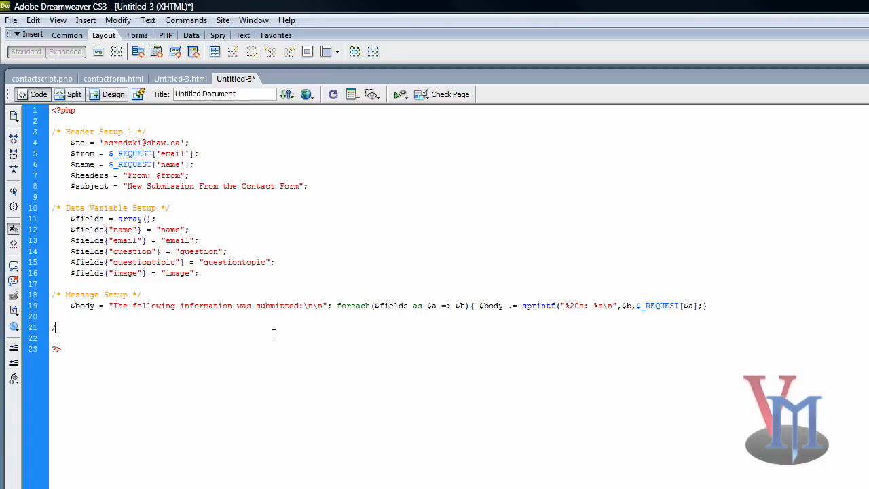
# - Write the /* Header & Message Setup 2 */ comment and move to the blank line below
pyautogui.write('/')
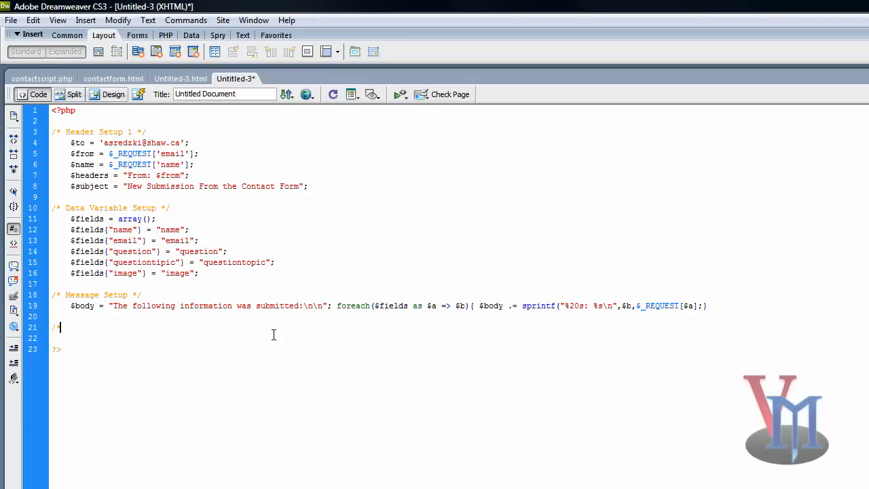
pyautogui.write('*')
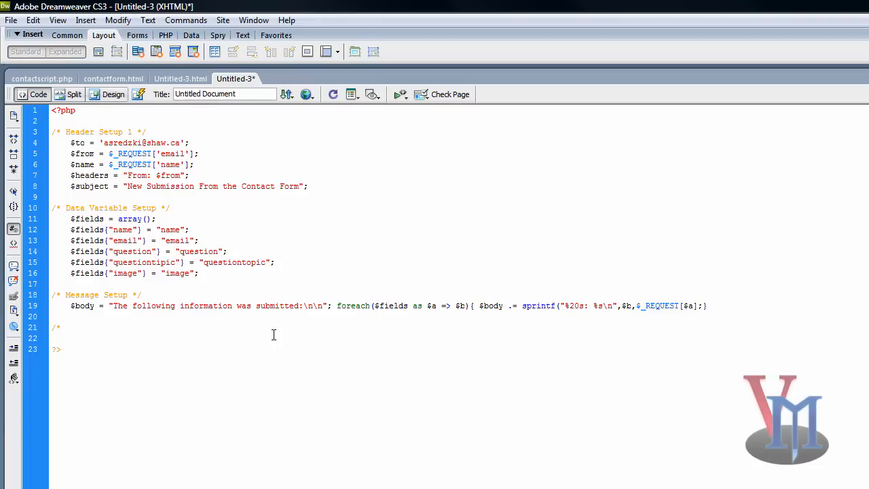
pyautogui.write('Message Setup 2')
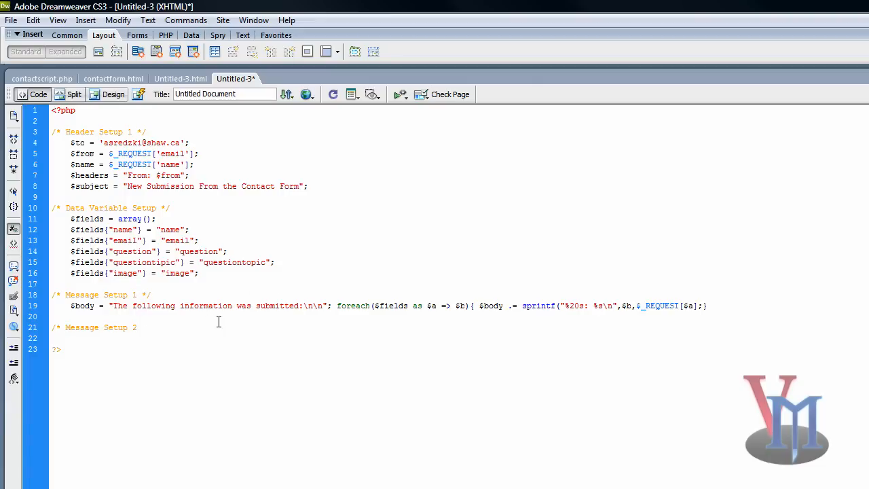
pyautogui.write('Header')
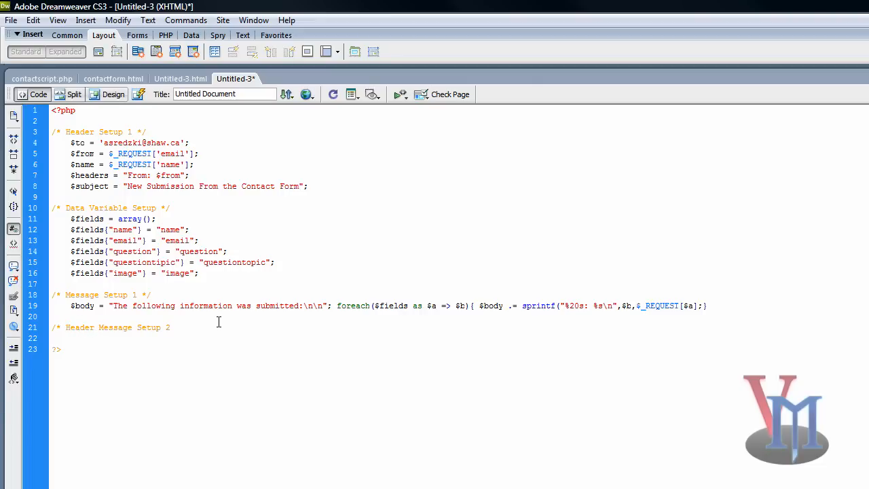
pyautogui.write('&')
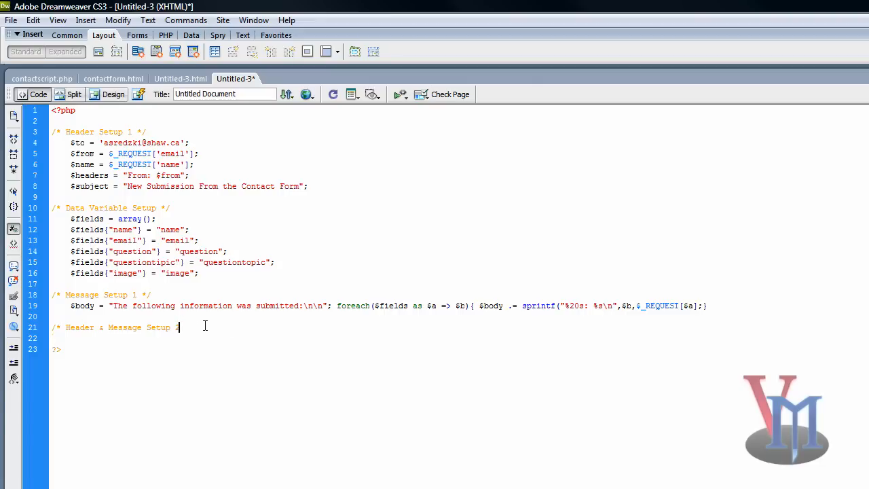
pyautogui.write('2')
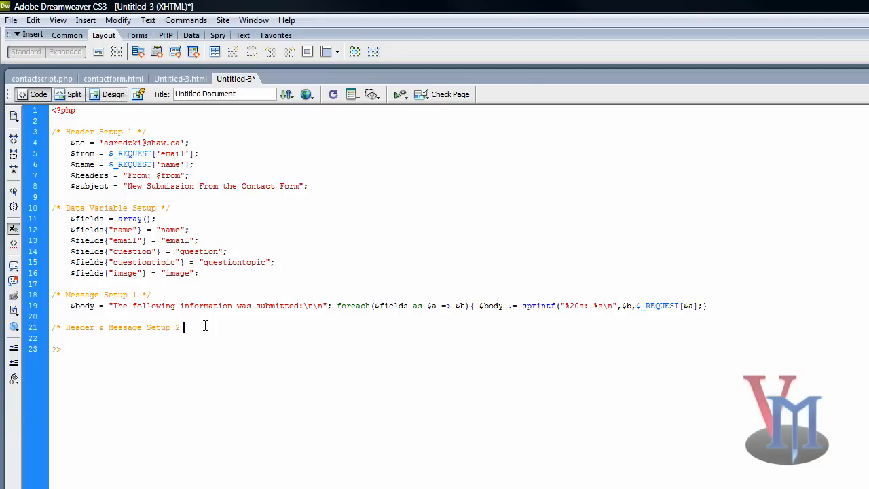
pyautogui.write('*/')
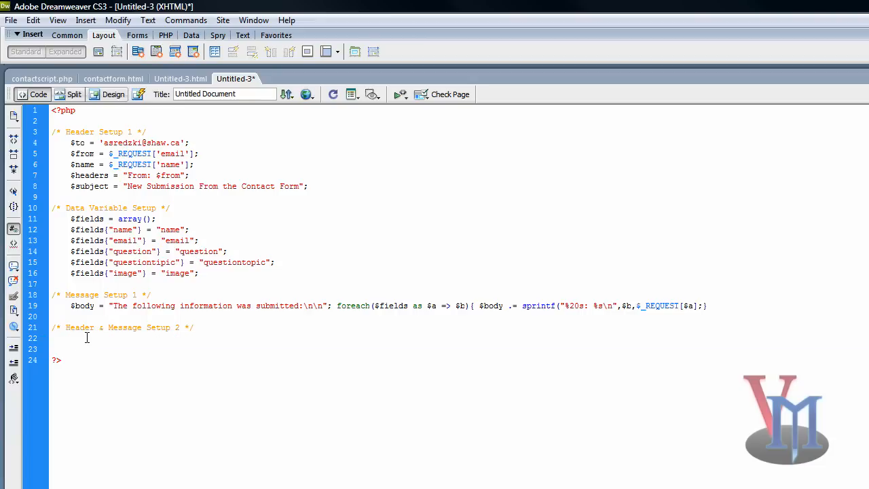
pyautogui.click(71, 338)
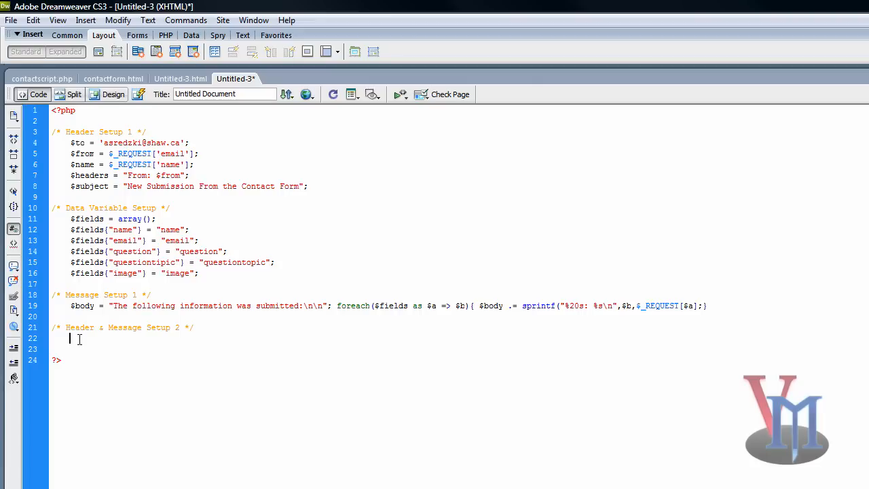
pyautogui.moveTo(163, 327)
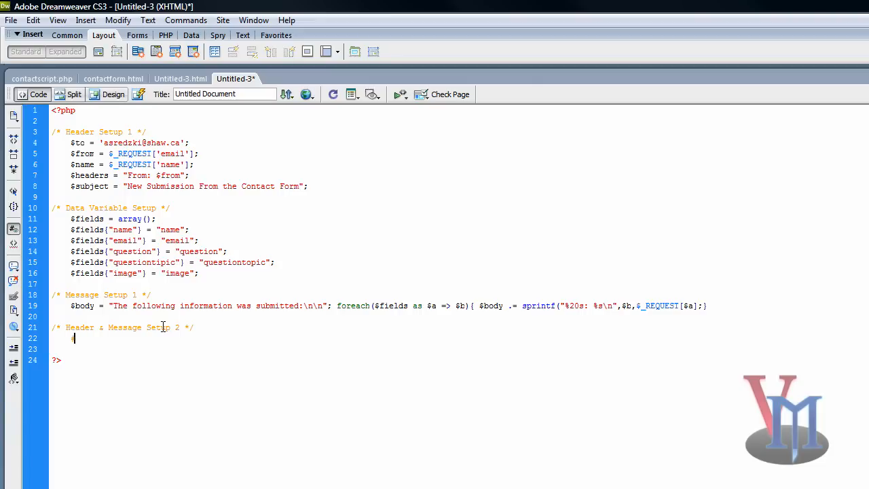
# - Start the $headers2 line with a "From: header string
pyautogui.write('$H')
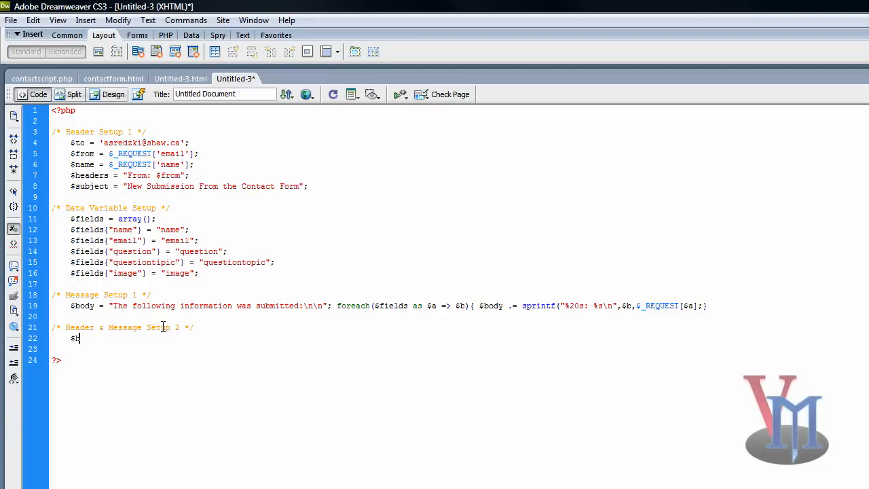
pyautogui.write('eaders2')
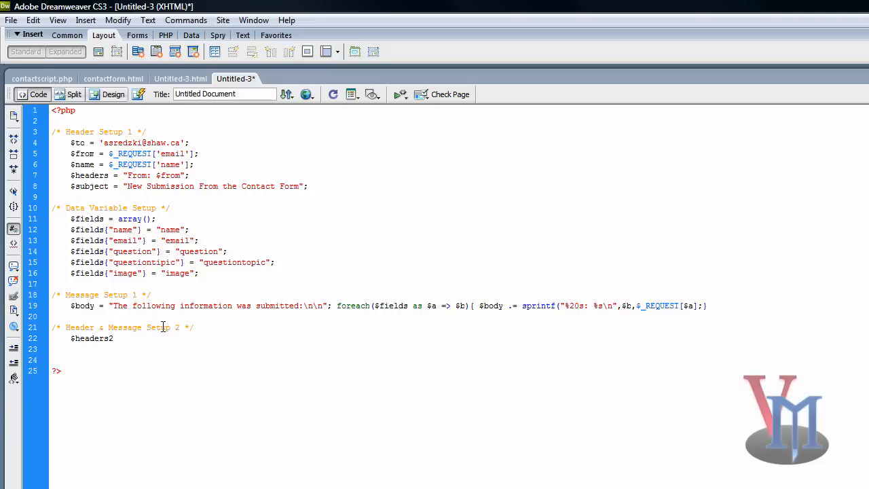
pyautogui.write('$')
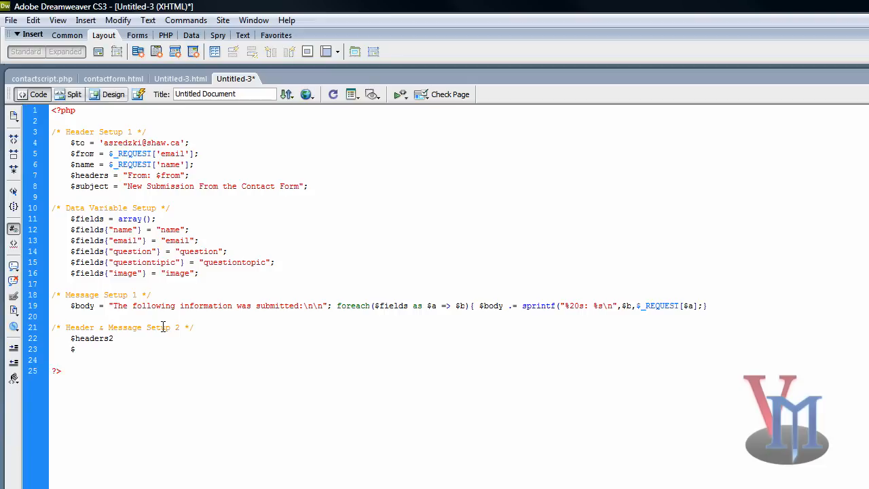
pyautogui.write('$')
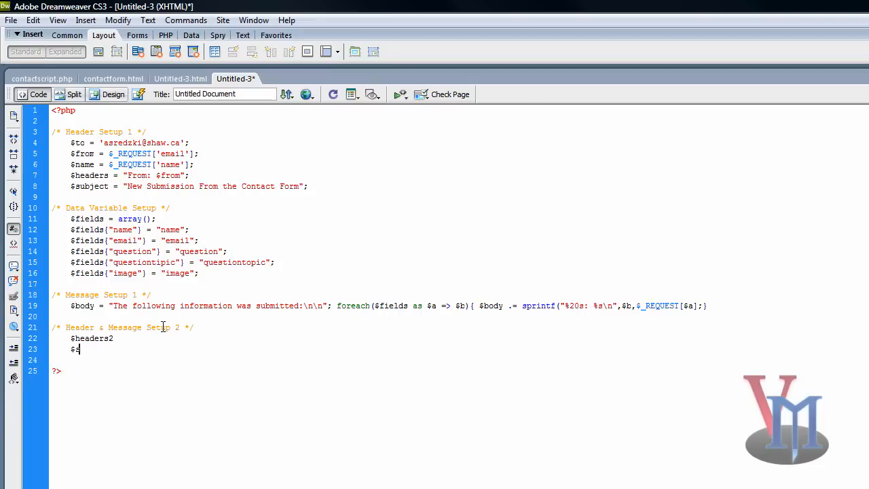
pyautogui.write('ubject')
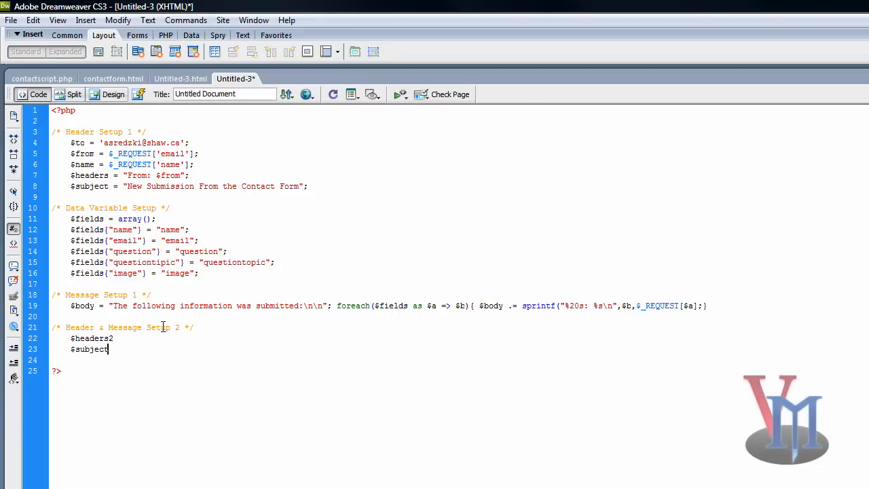
pyautogui.write('2')
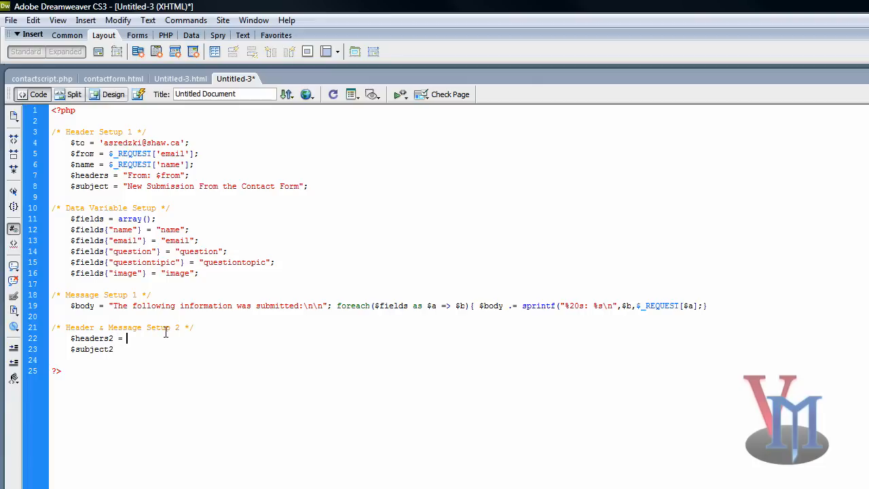
pyautogui.write('"')
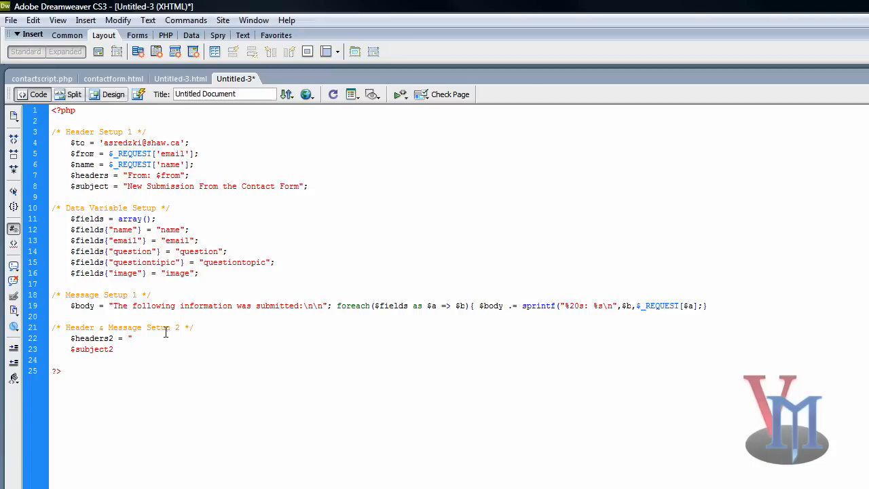
pyautogui.write('From')
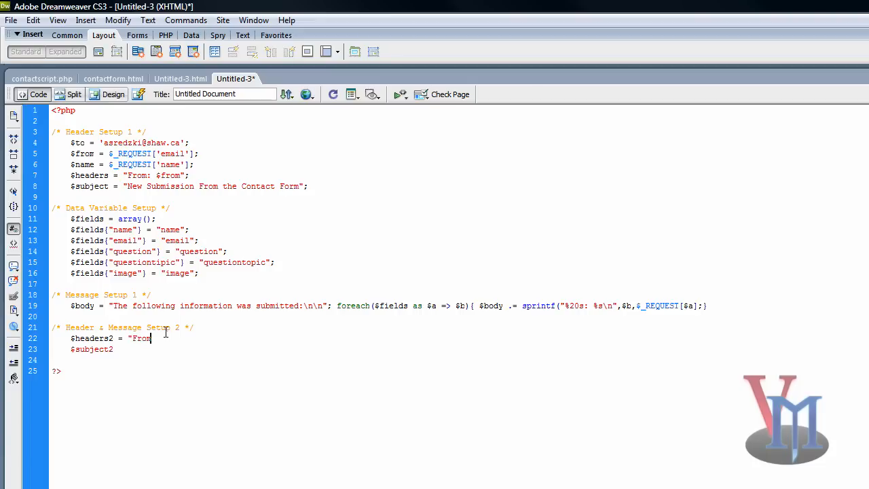
pyautogui.write(':')
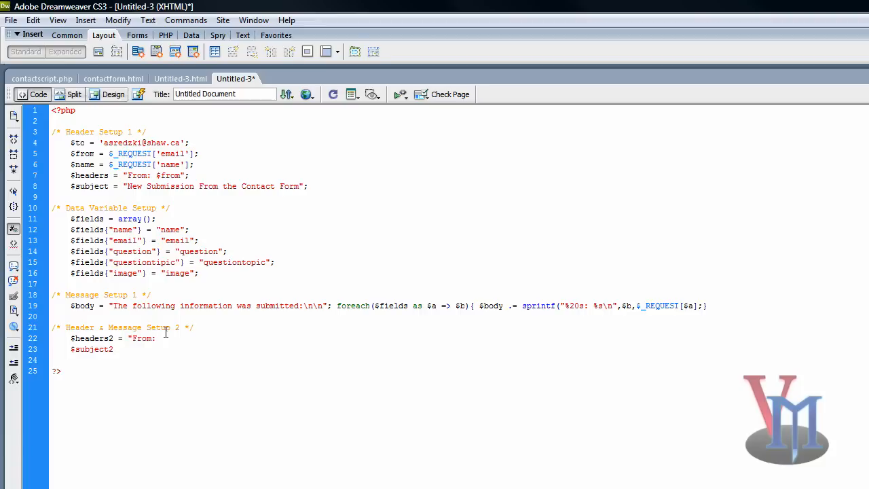
# - Complete the From address string and close $headers2 with a semicolon
pyautogui.click(159, 338)
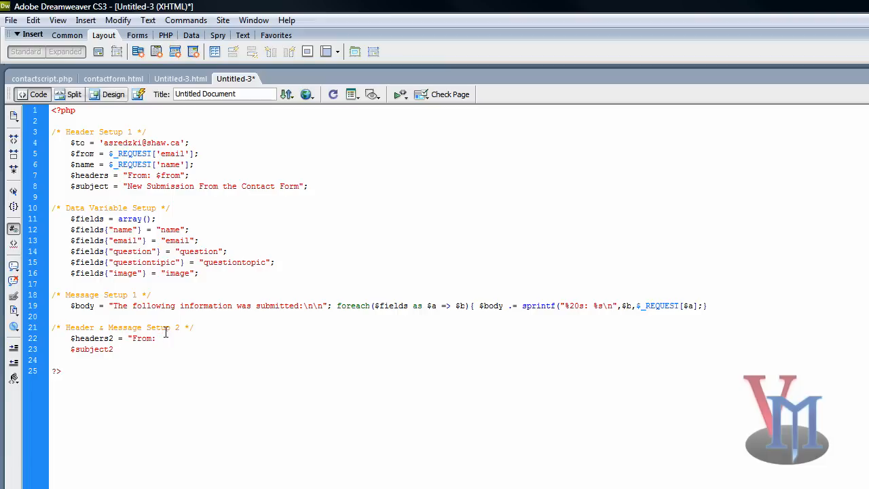
pyautogui.click(160, 338)
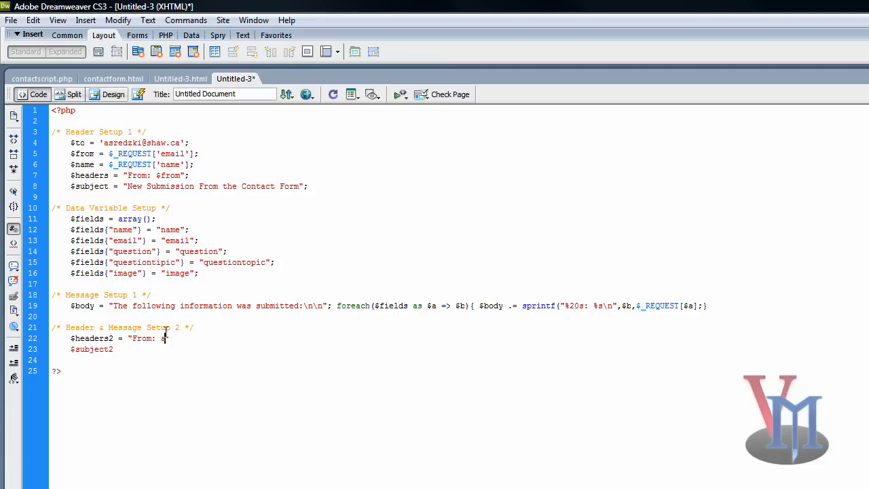
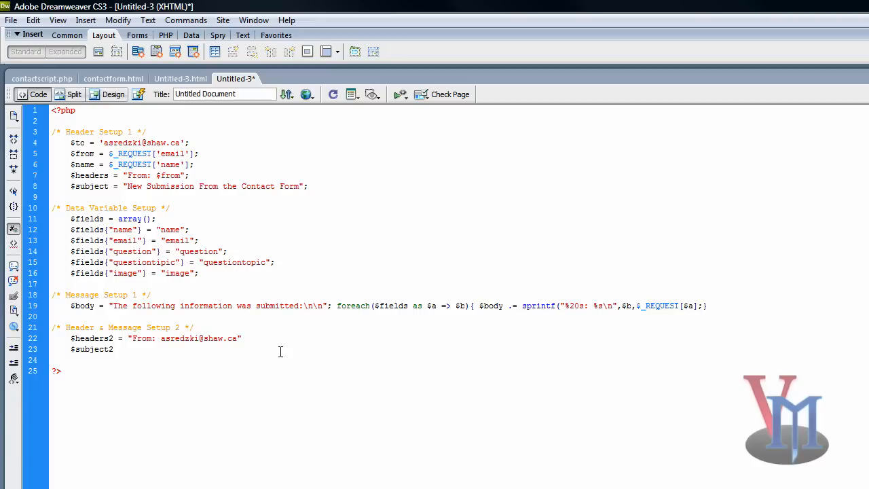
pyautogui.write(';')
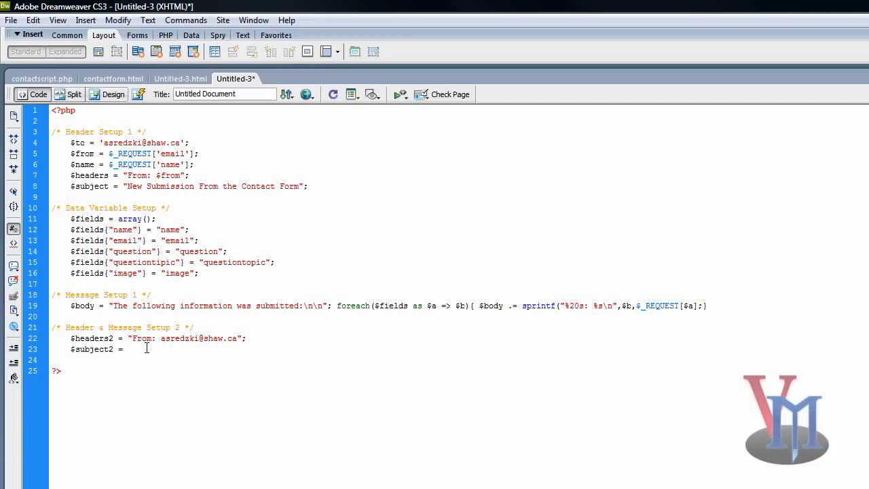
# - Fill the $subject2 line on line 23 with 'Thank you for contacting'
pyautogui.click(129, 349)
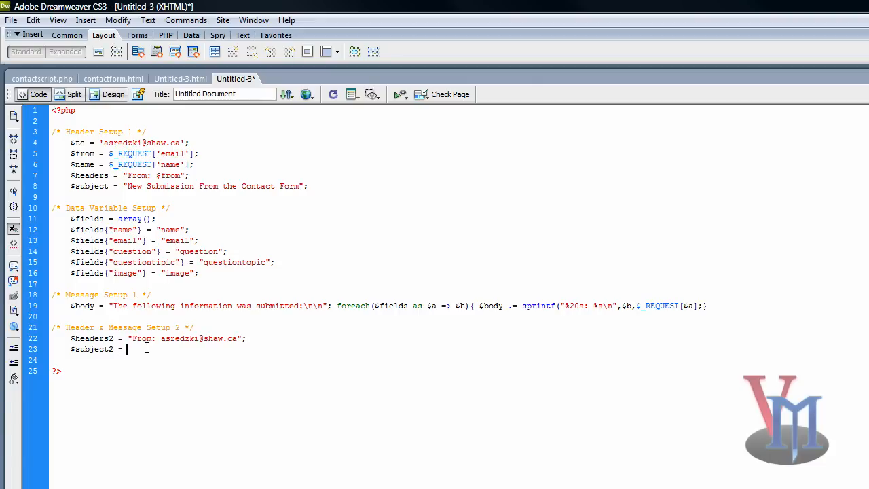
pyautogui.write('Thank')
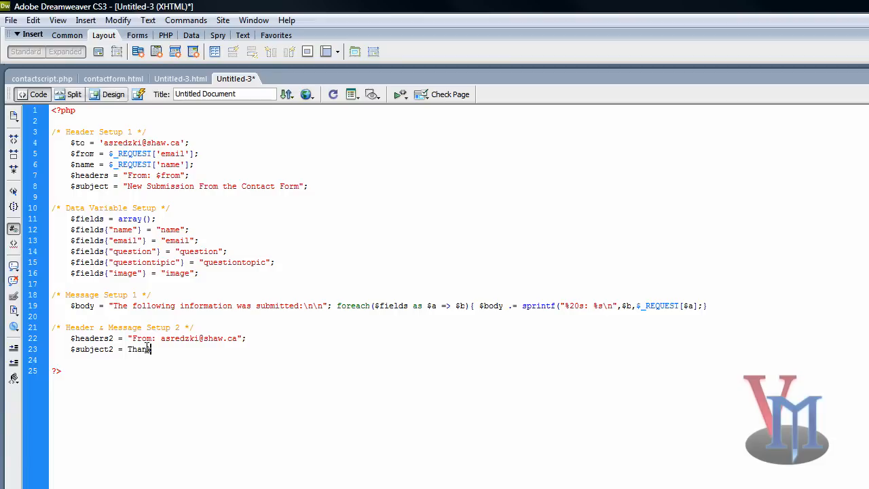
pyautogui.write('you')
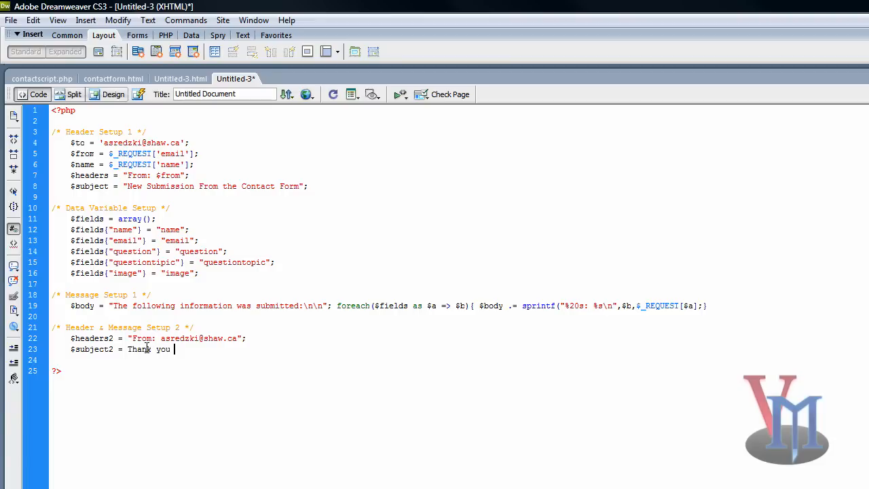
pyautogui.write('for')
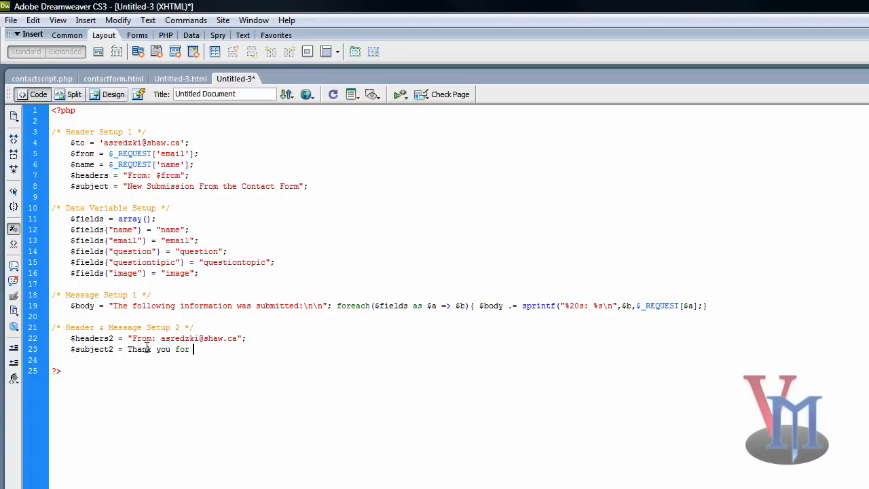
pyautogui.write('contact')
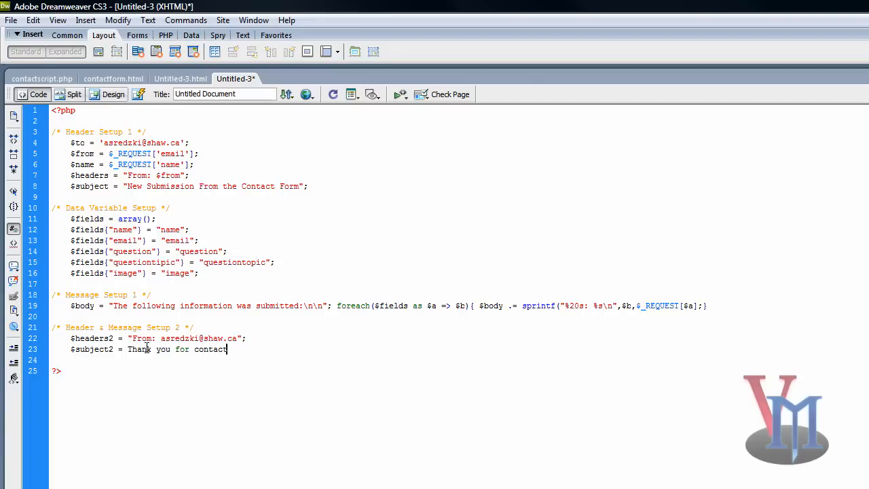
pyautogui.write('ing us";')
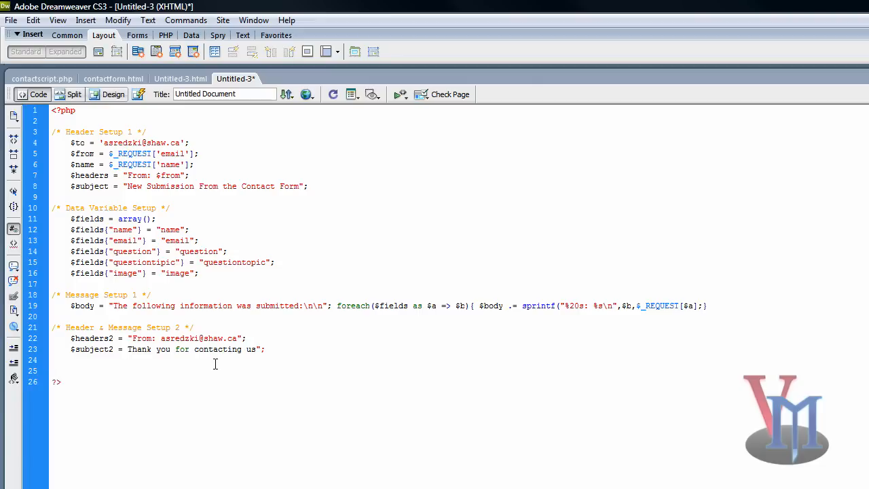
# - Begin line 24 with the assignment $autoreply =
pyautogui.write('$')
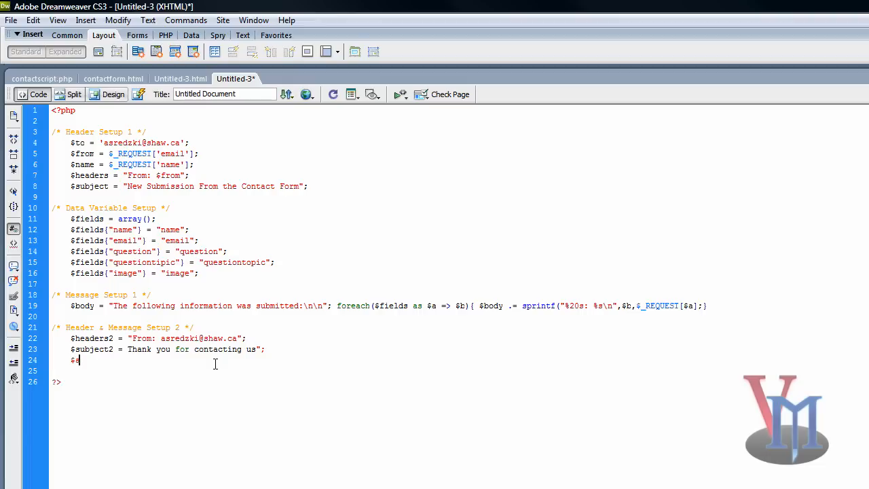
pyautogui.write('autor')
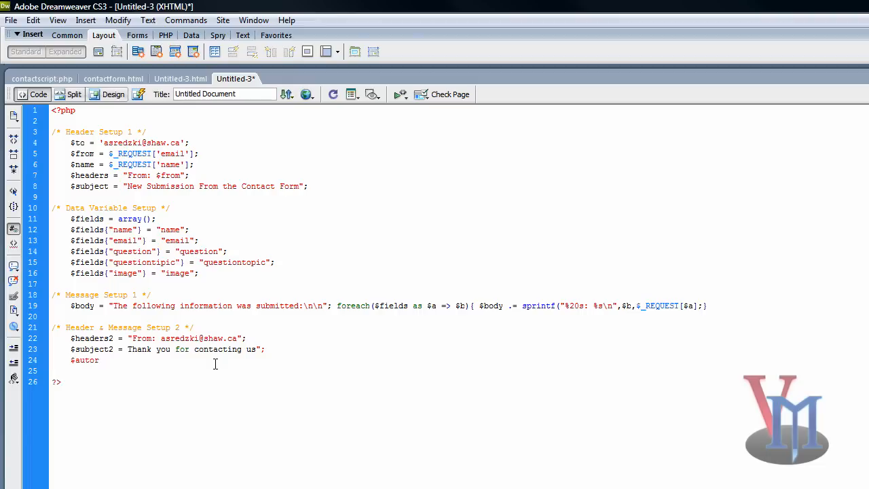
pyautogui.write('reply')
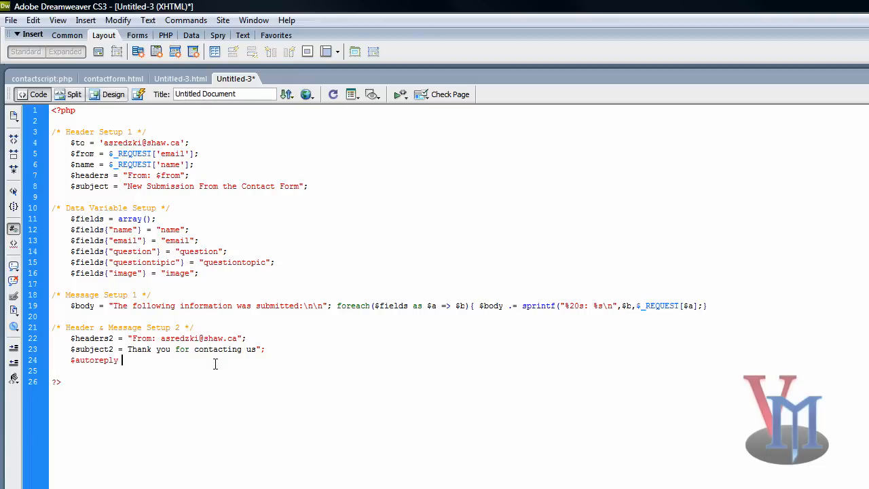
pyautogui.write('=')
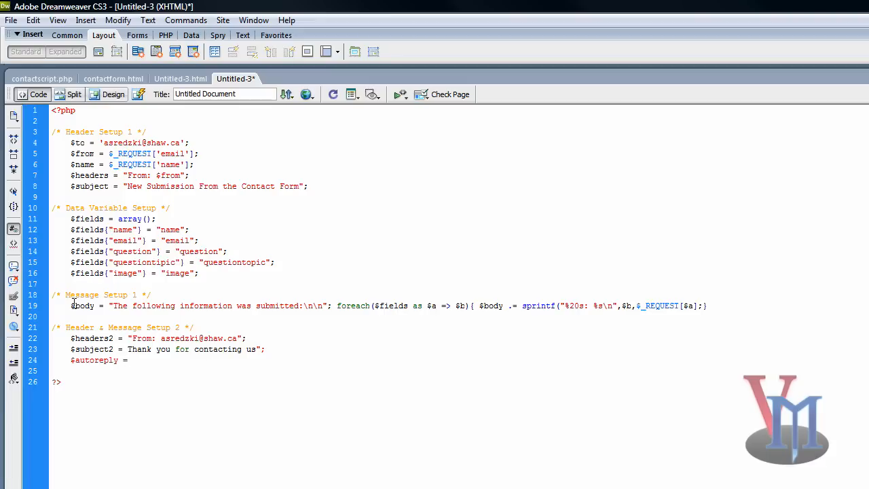